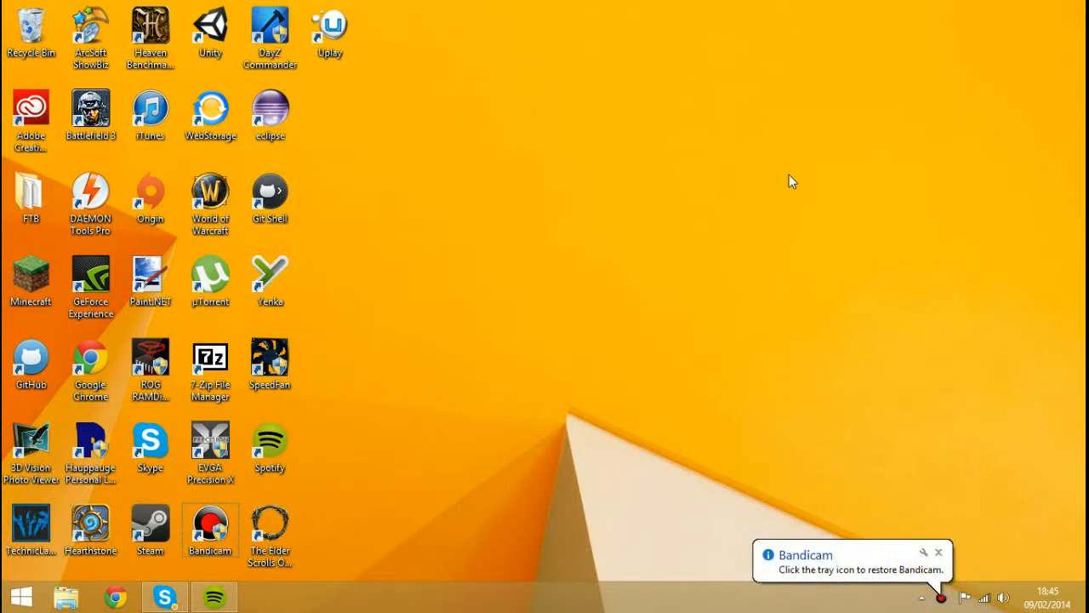
mouse_move(382, 512)
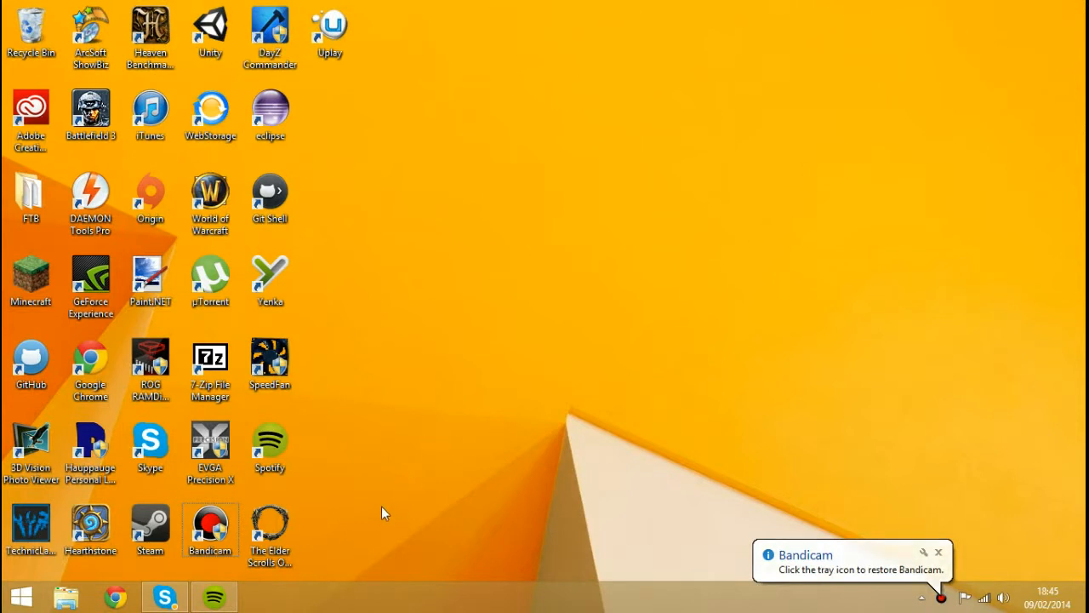
mouse_move(498, 566)
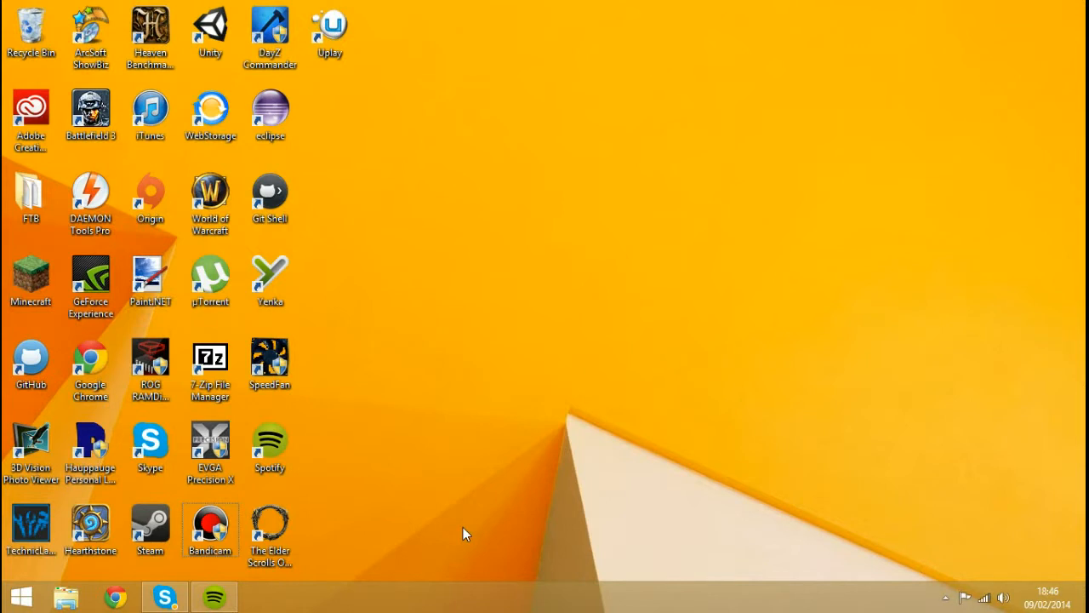
mouse_move(117, 596)
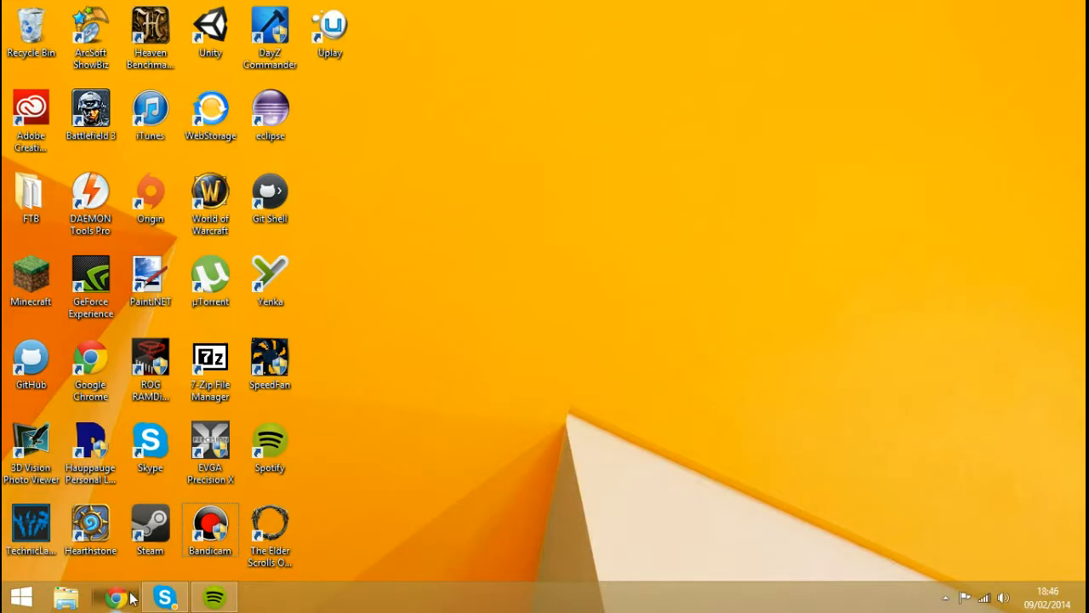
Search Google in Chrome for 'minecraft forge download'.
left_click(117, 597)
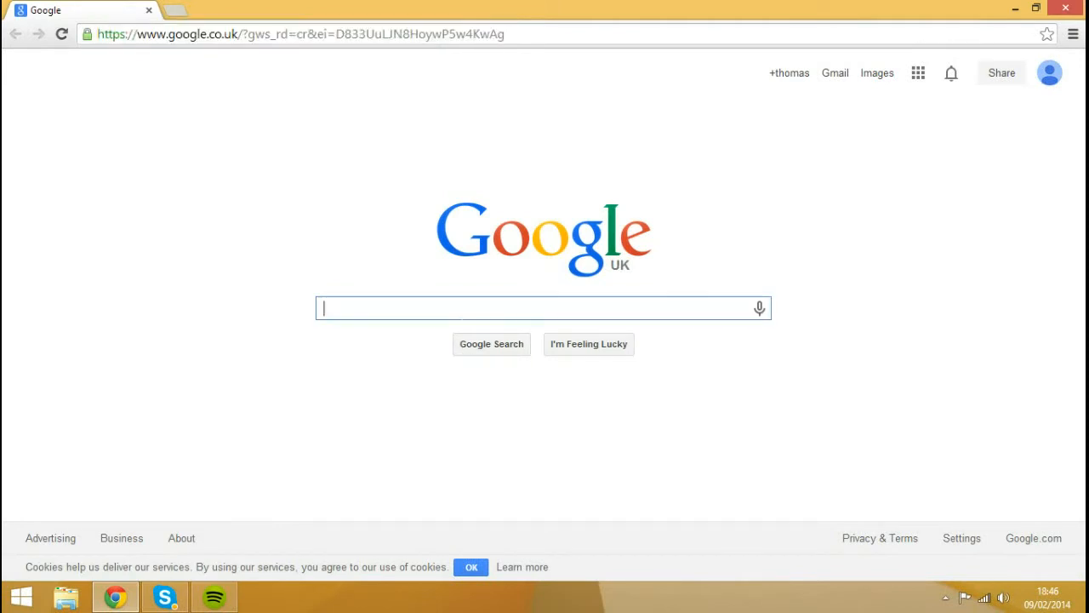
type("m")
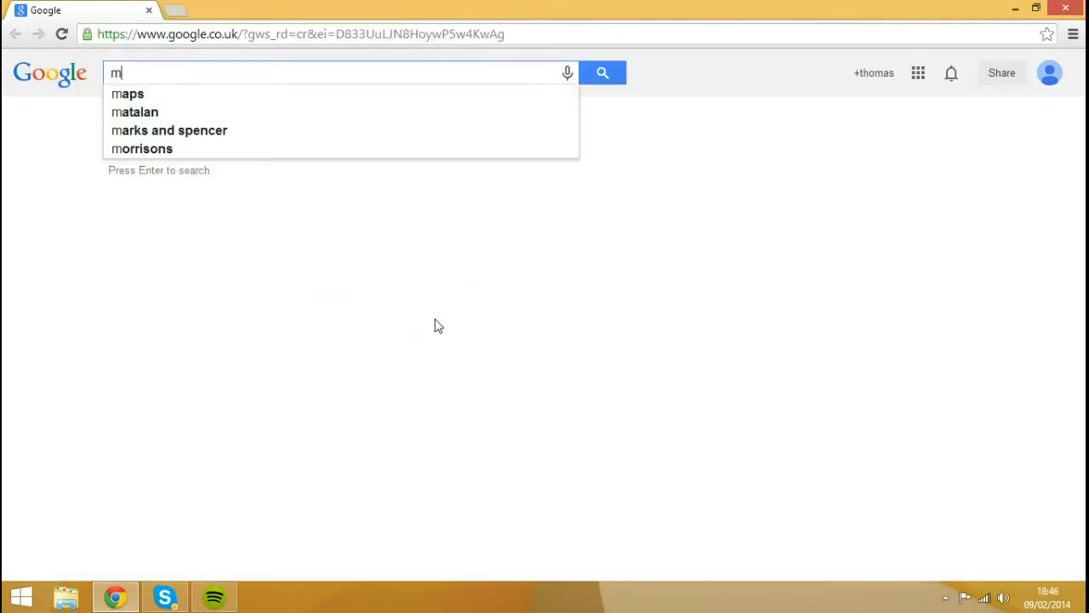
type("inecraft forge download")
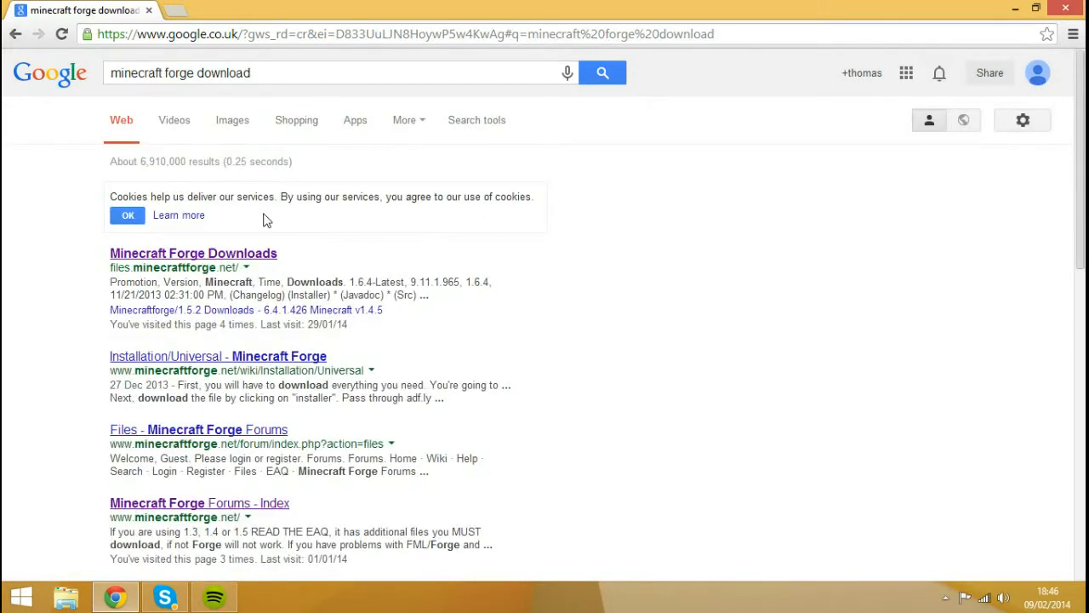
mouse_move(126, 268)
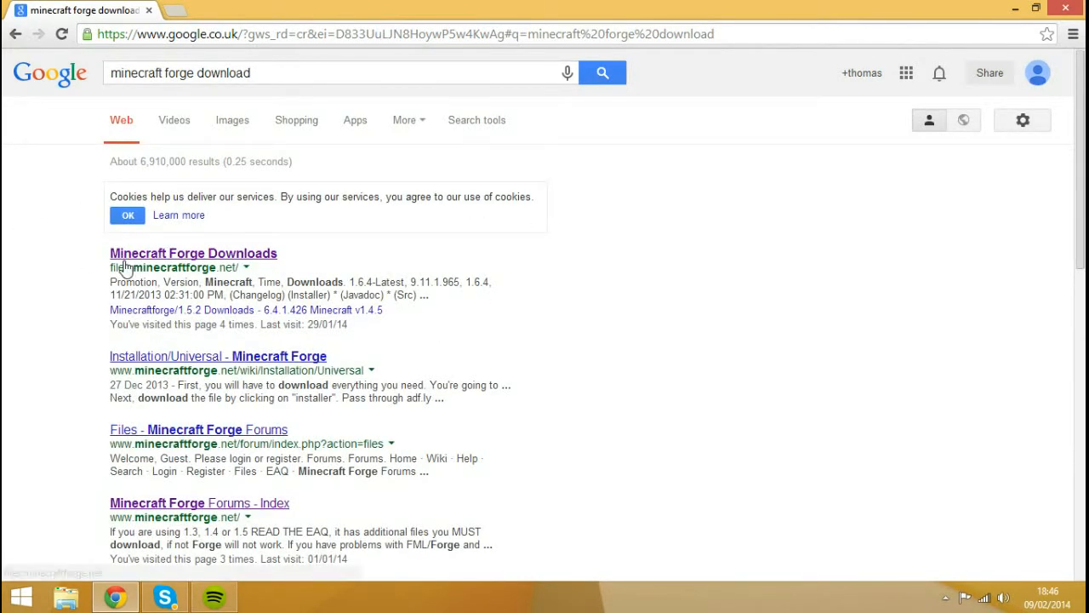
Open the Minecraft Forge Downloads result, view the Latest build's changelog, then close it.
left_click(193, 252)
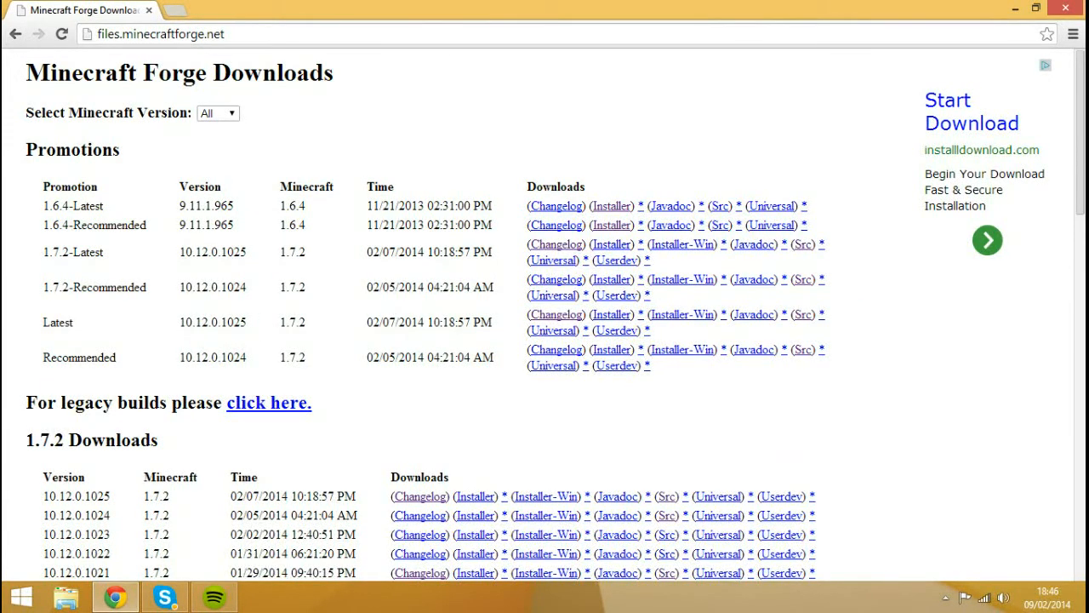
mouse_move(556, 314)
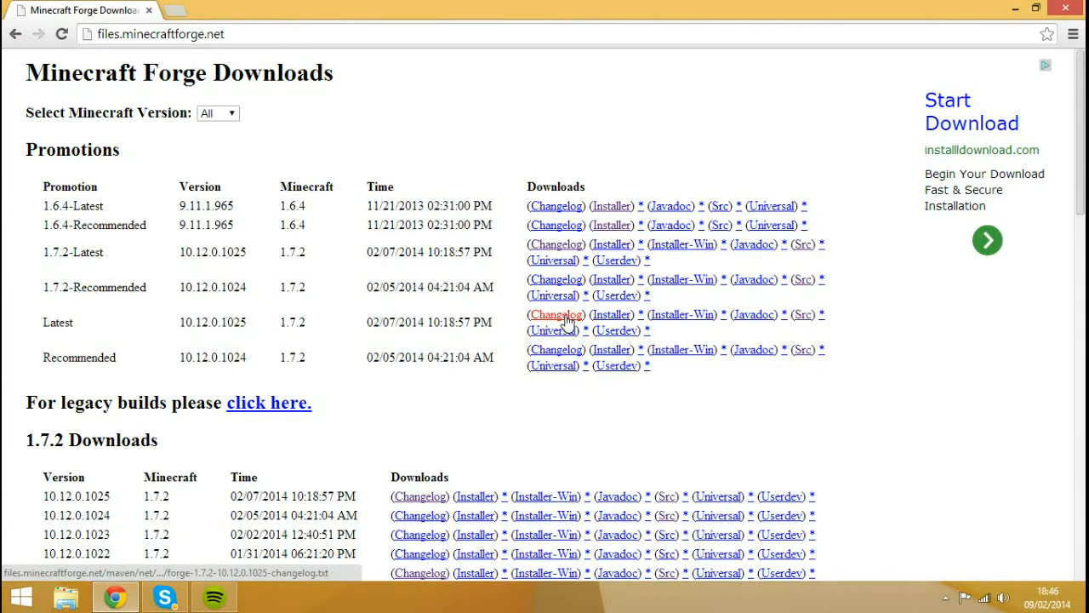
left_click(555, 314)
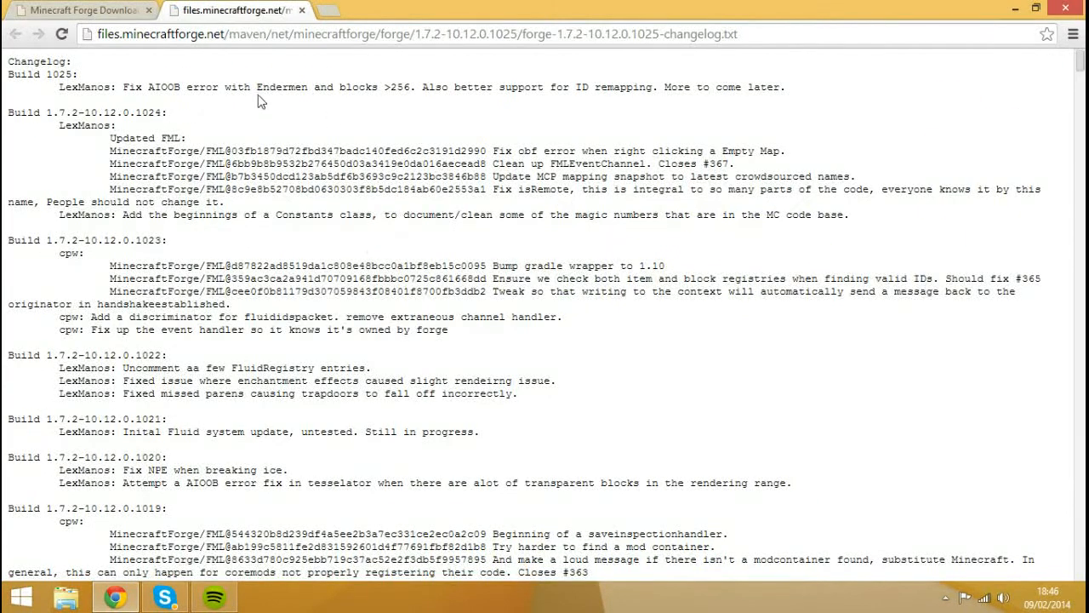
left_click(301, 9)
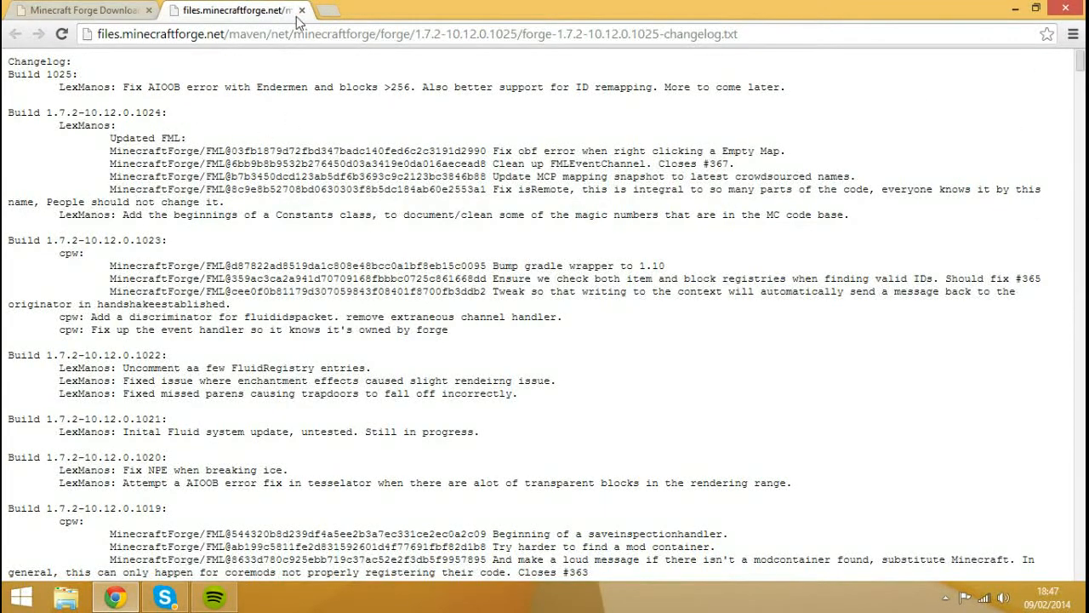
left_click(301, 9)
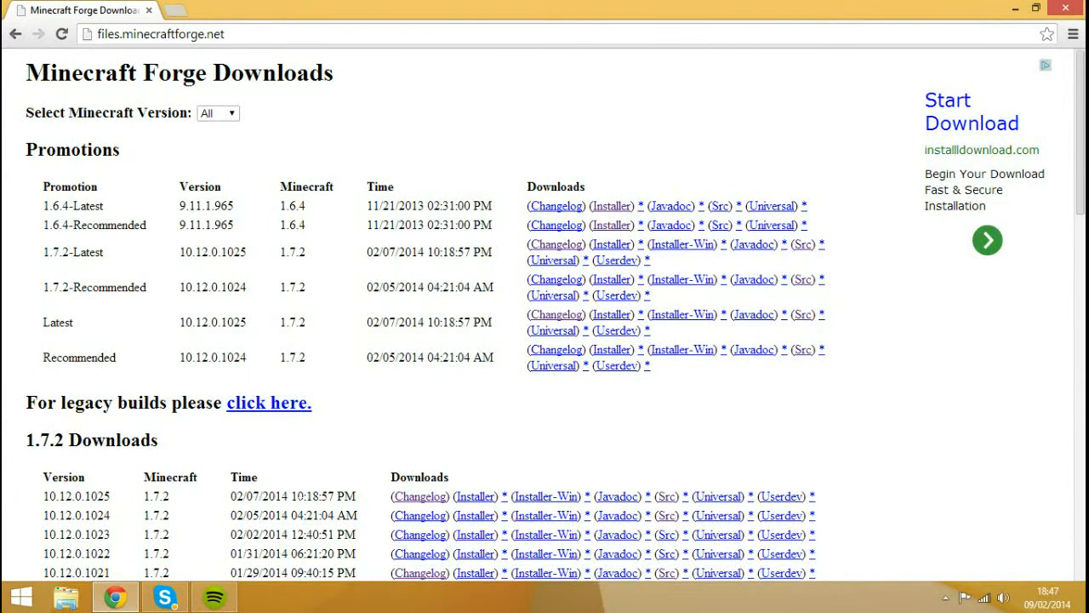
mouse_move(676, 332)
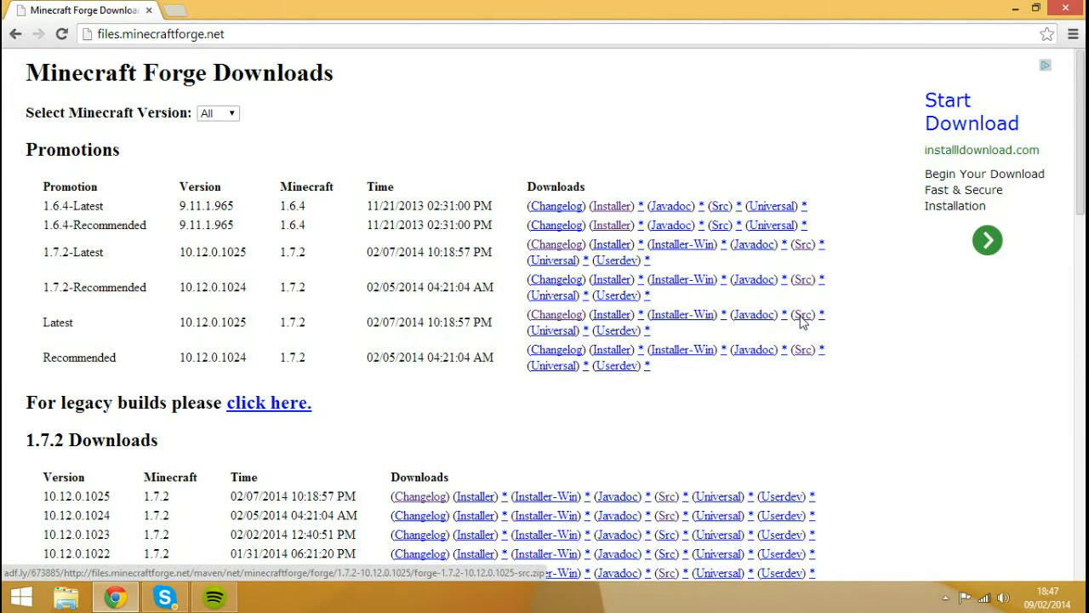
Download the Forge 1.7.2-10.12.0.1025 Src zip past the AdF.ly ad, then minimise Chrome.
left_click(803, 314)
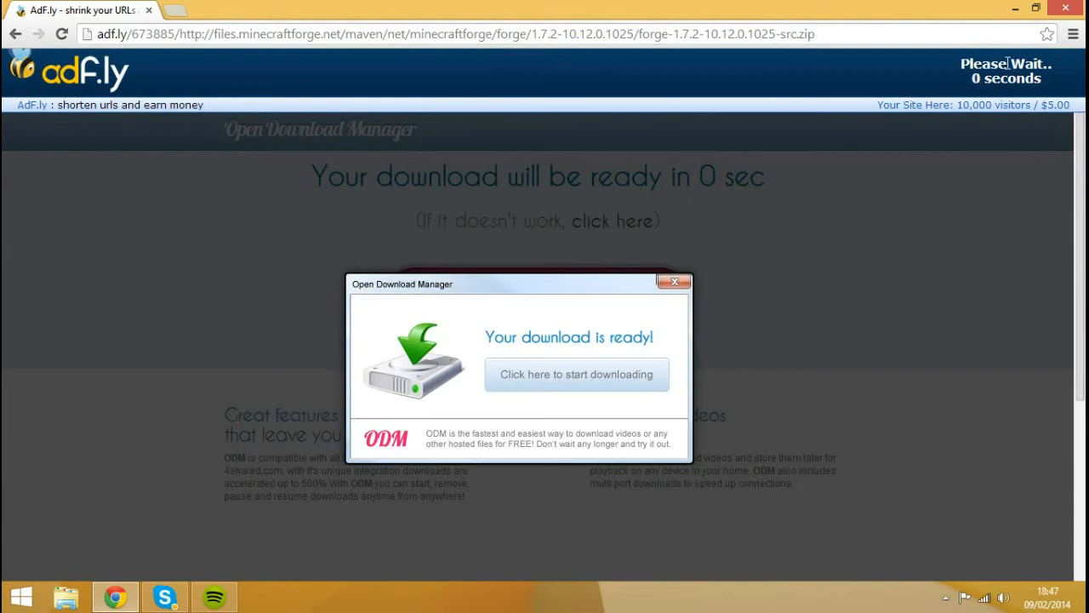
left_click(1009, 72)
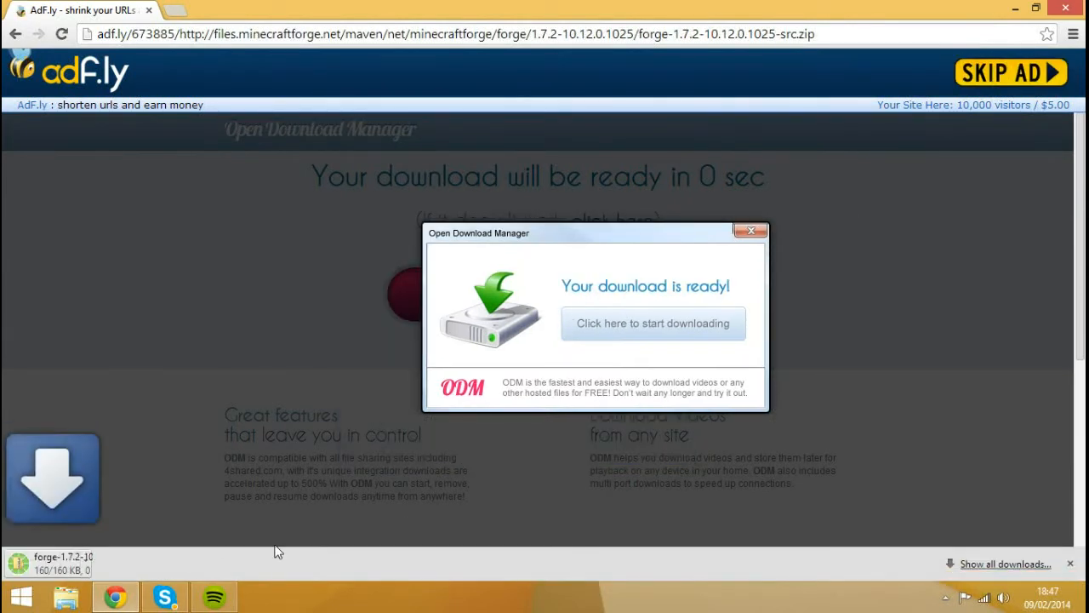
left_click(162, 563)
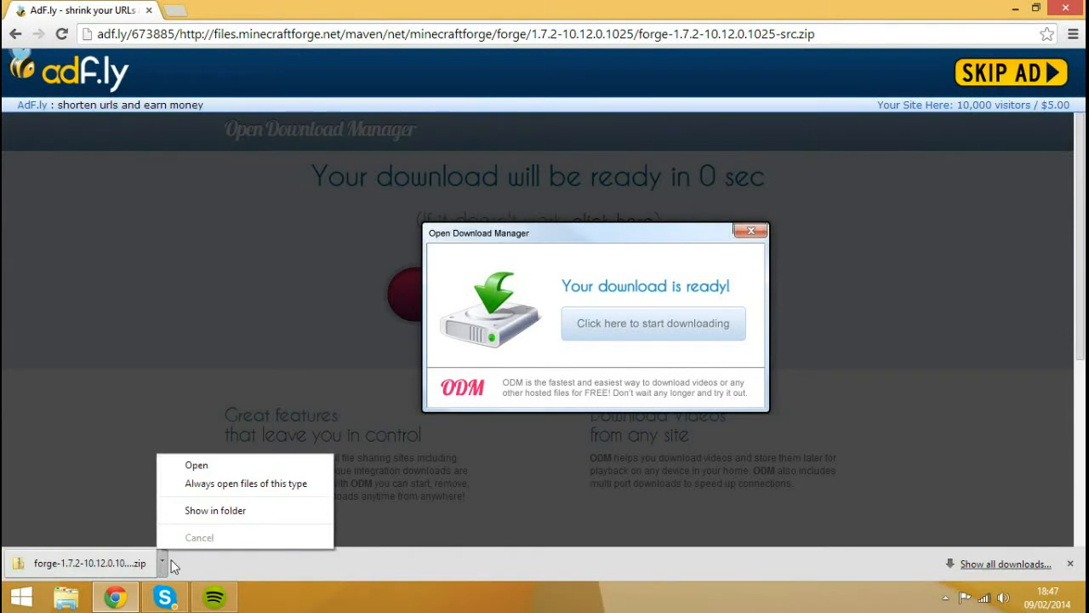
mouse_move(155, 568)
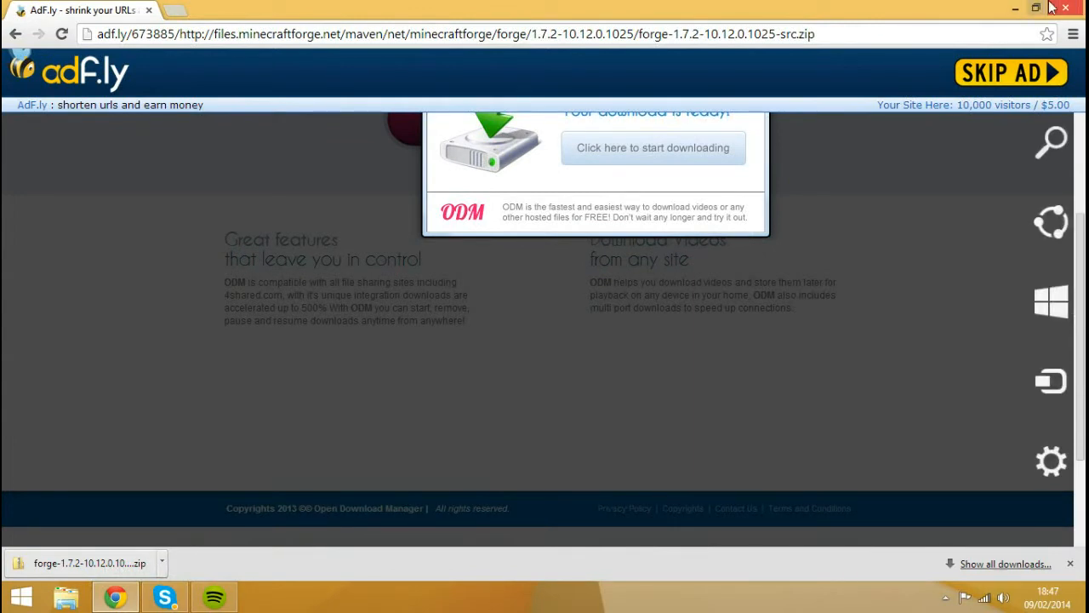
left_click(1067, 8)
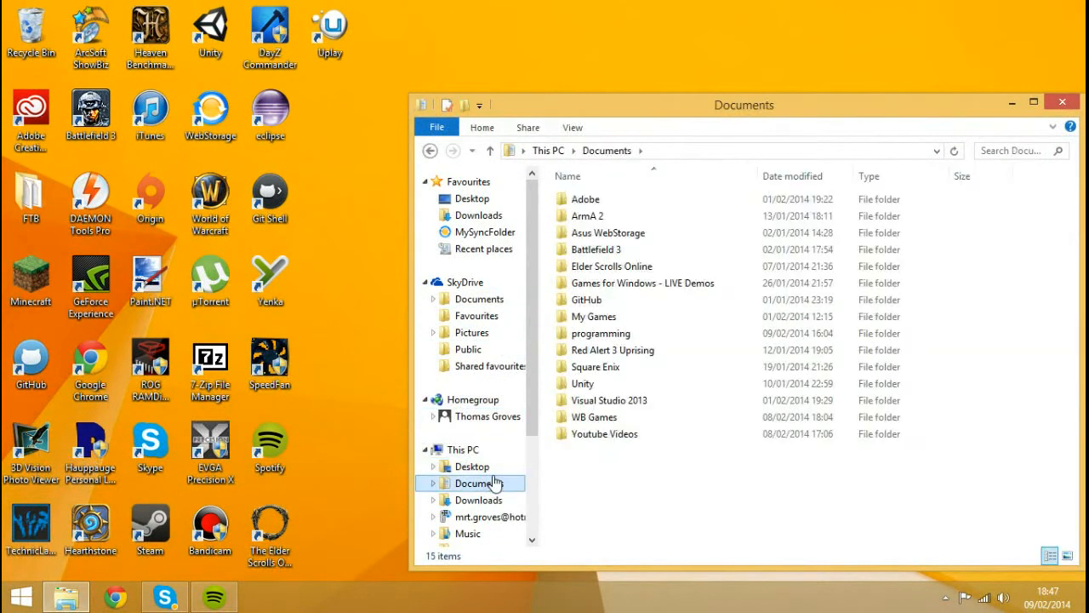
Browse Documents > programming > Youtube Tutorials > src > main > java to reach com.
left_click(604, 433)
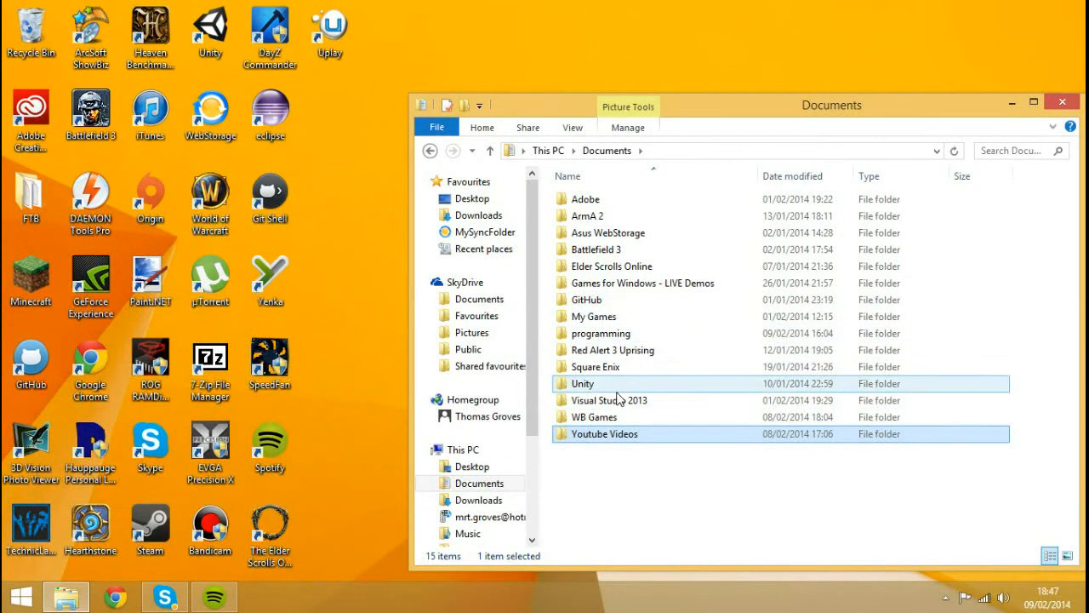
double_click(600, 333)
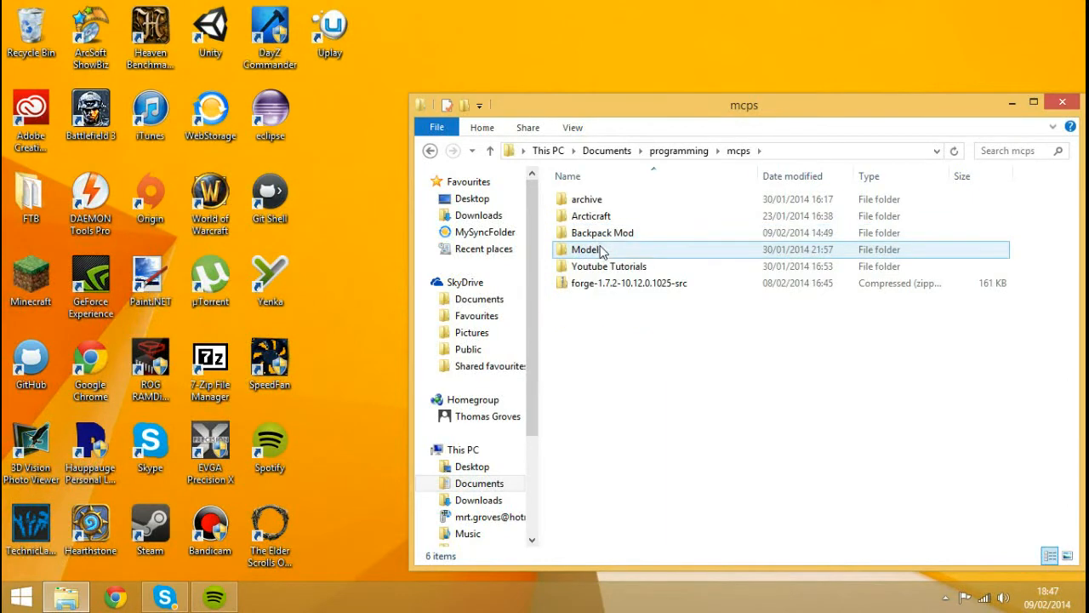
double_click(610, 266)
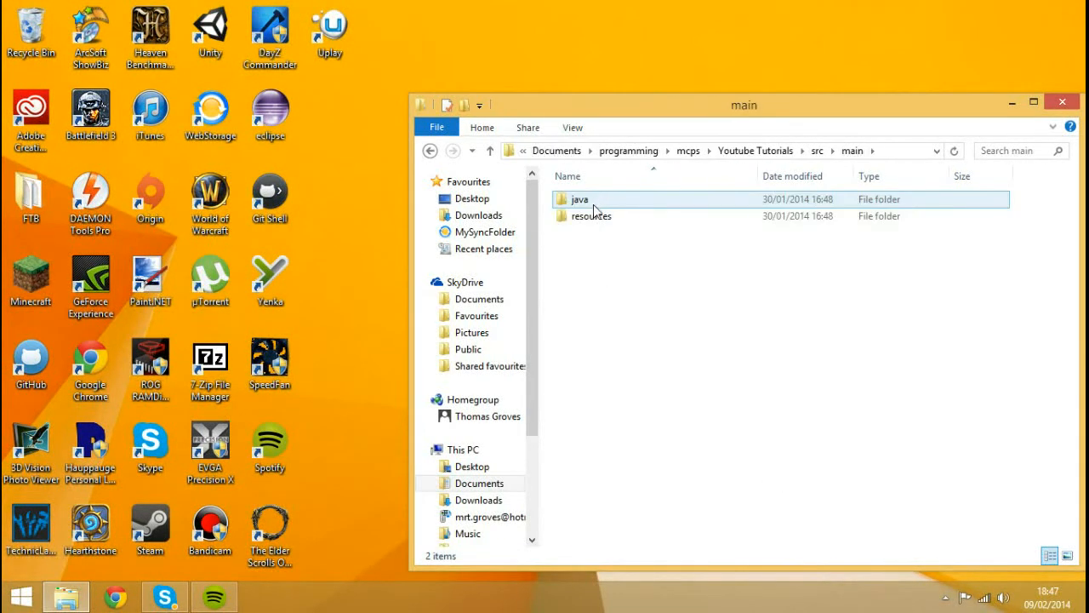
left_click(591, 215)
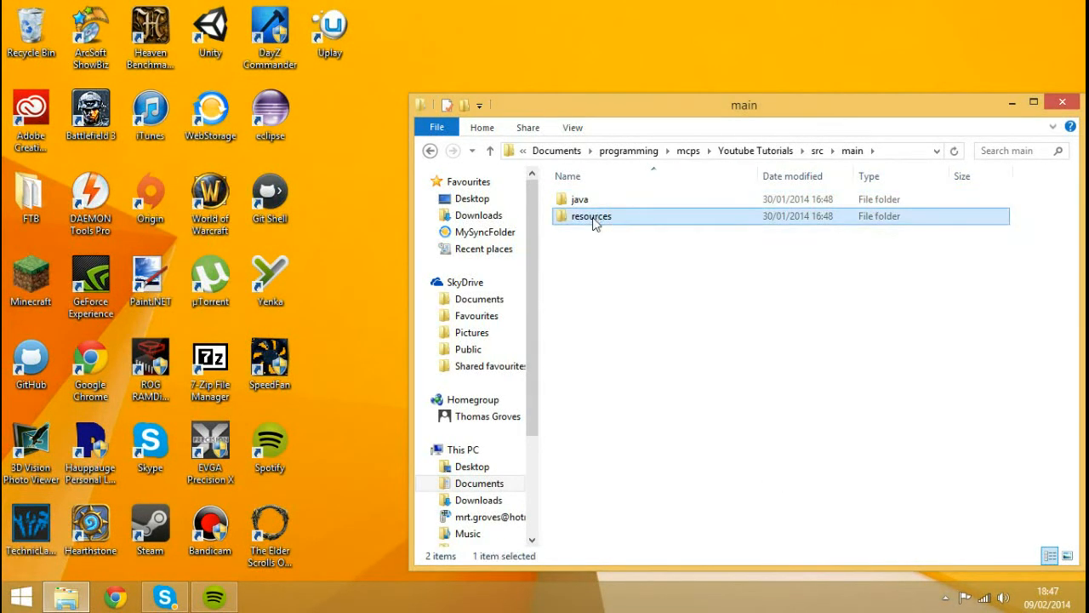
left_click(580, 199)
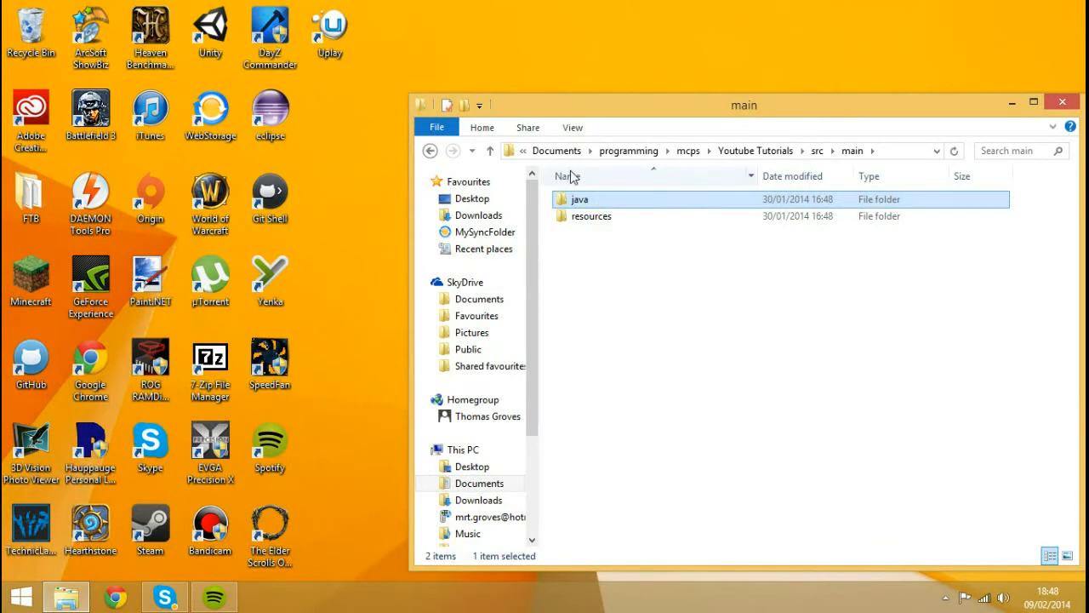
double_click(579, 198)
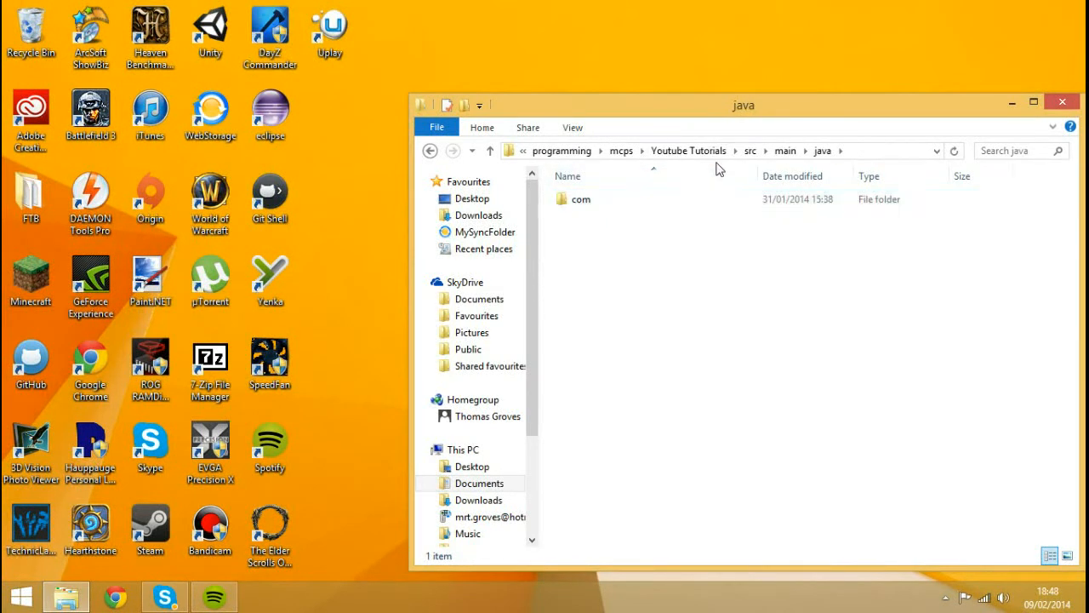
left_click(581, 199)
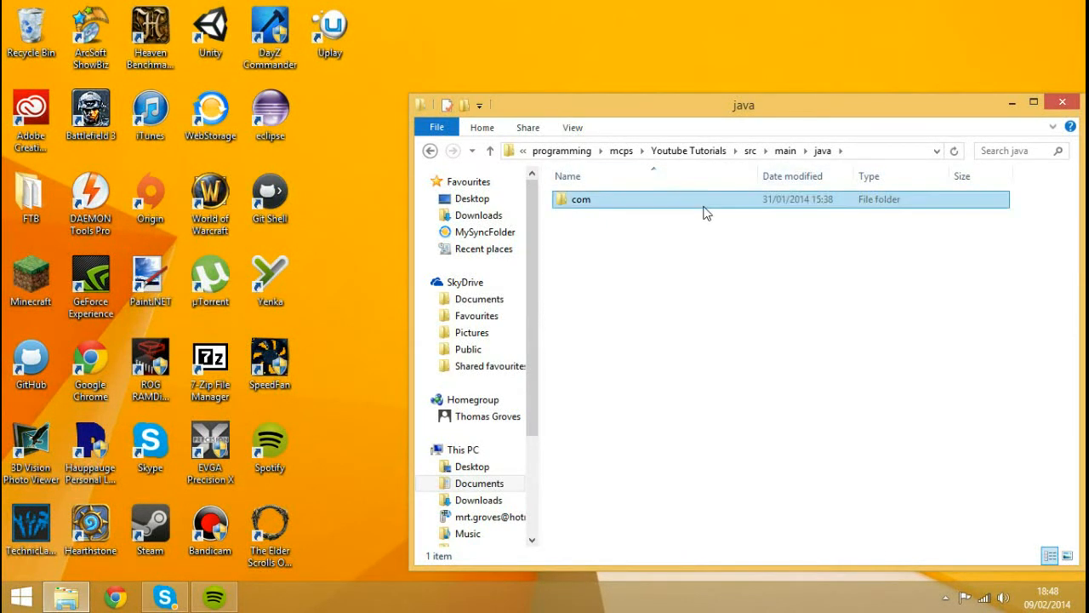
double_click(581, 199)
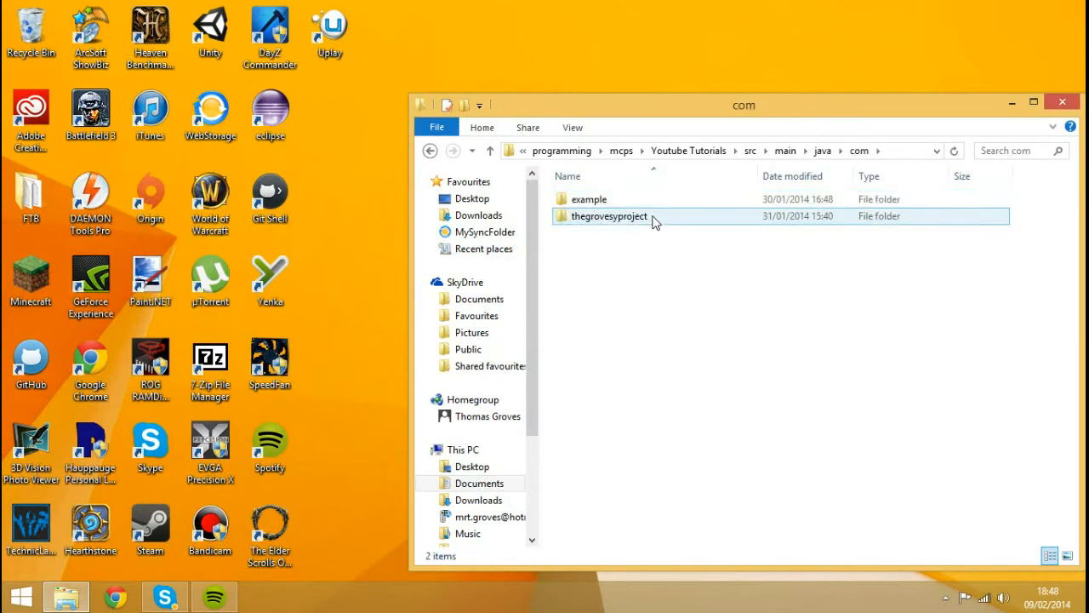
left_click(608, 215)
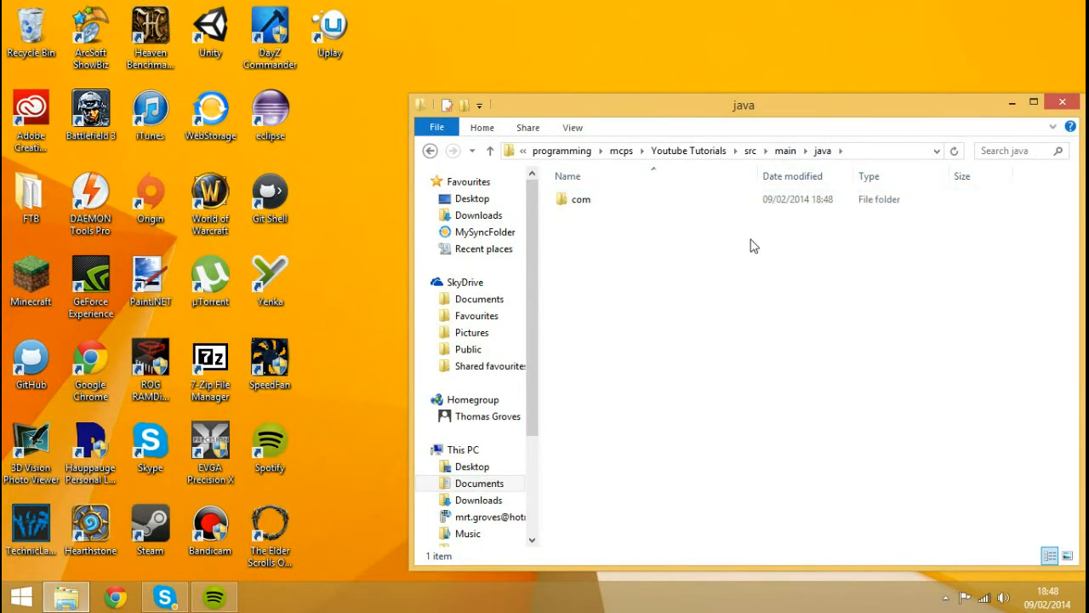
left_click(582, 199)
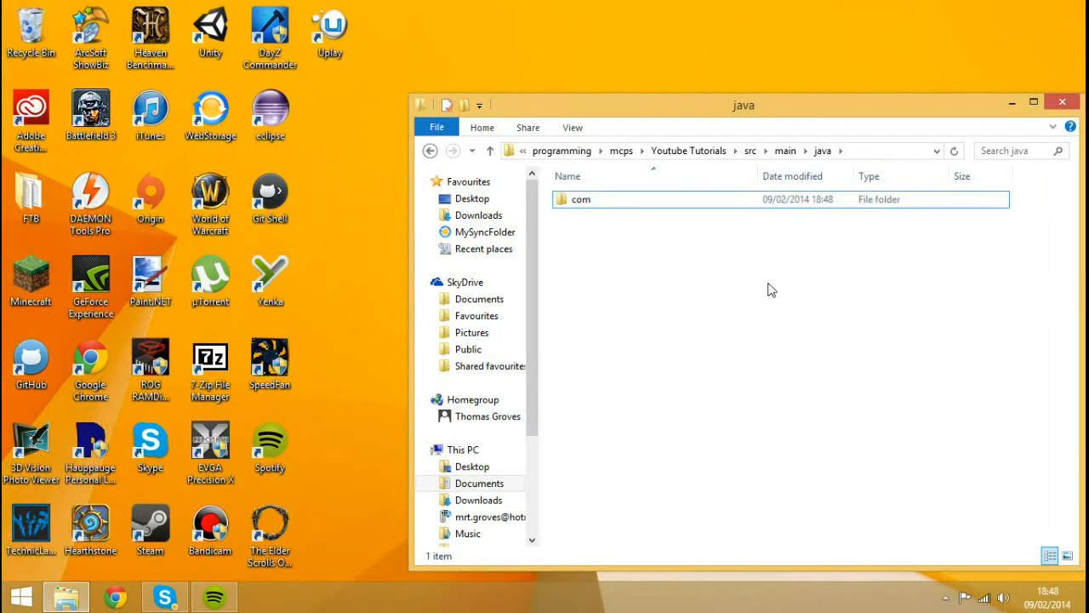
mouse_move(600, 209)
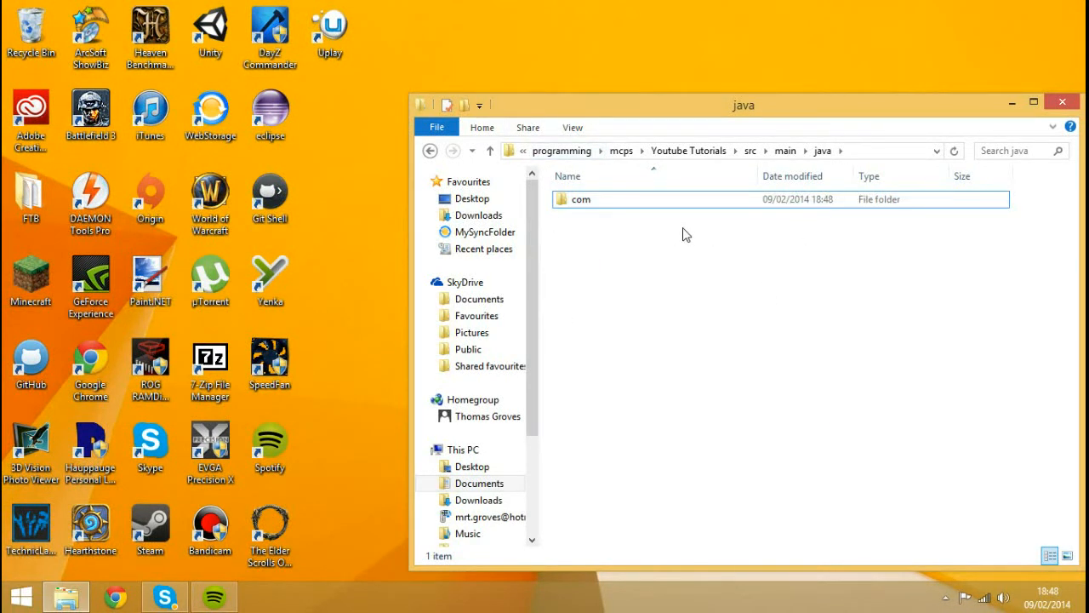
left_click(581, 199)
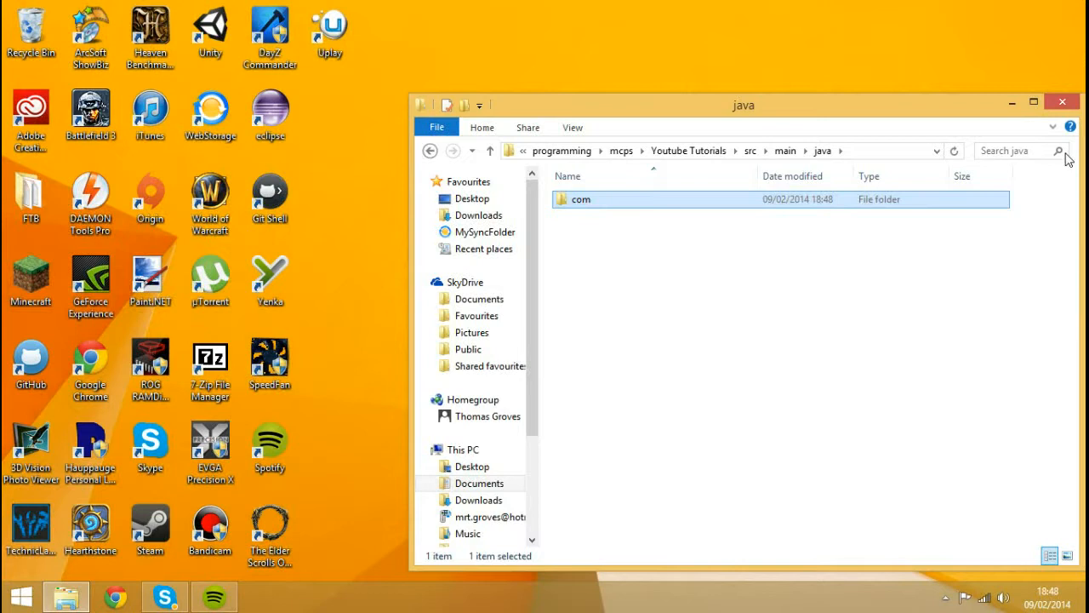
Paste com into a new 'Youtube Tutorial' folder under mcps > archive, then go back to mcps.
left_click(620, 151)
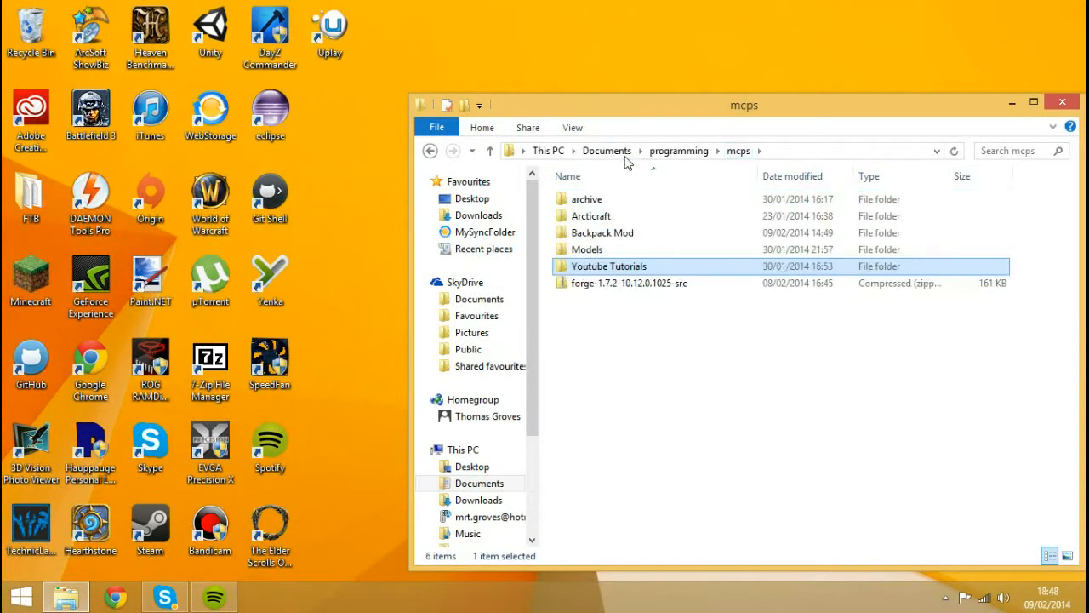
left_click(587, 199)
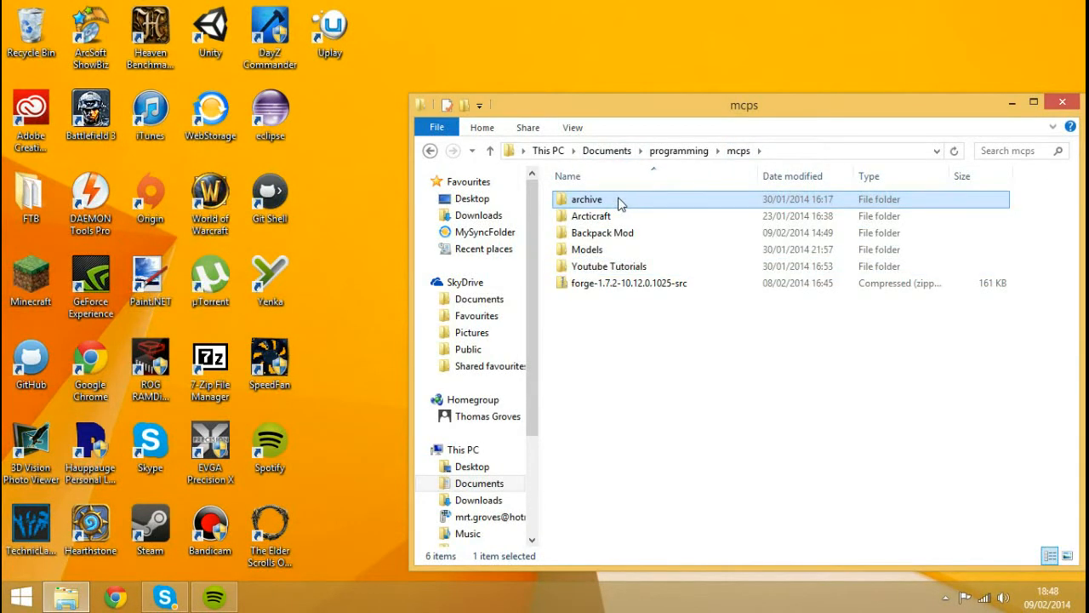
double_click(586, 198)
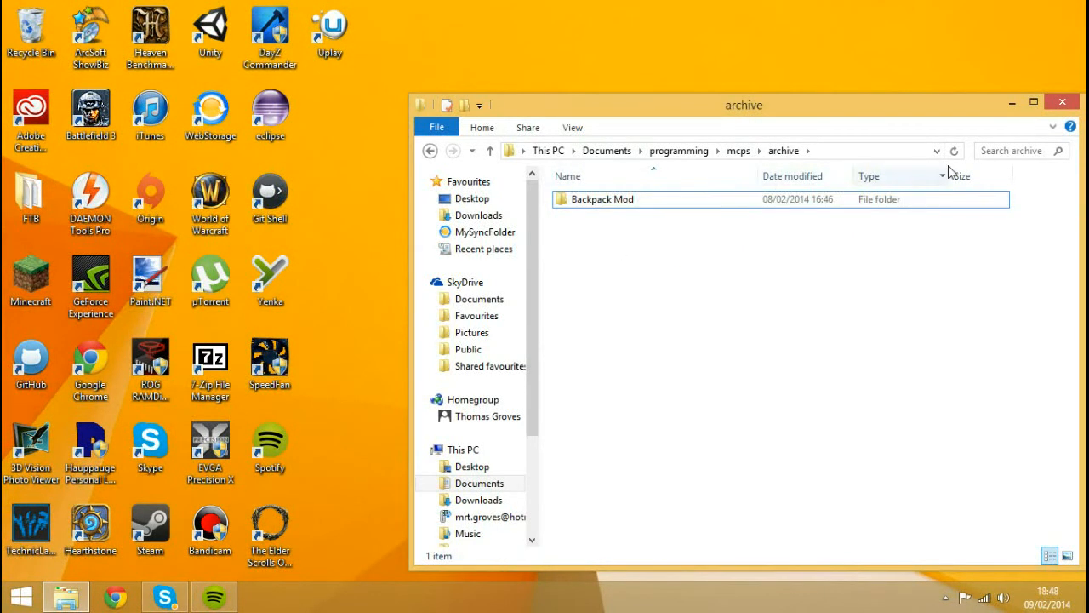
right_click(668, 319)
type("Y")
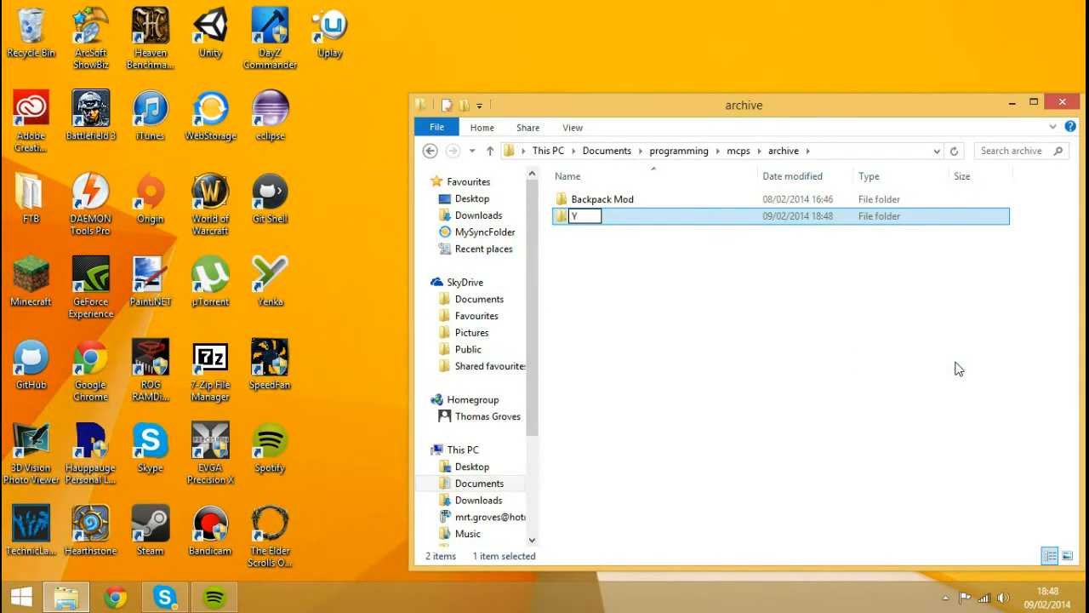
type("outube Tuto")
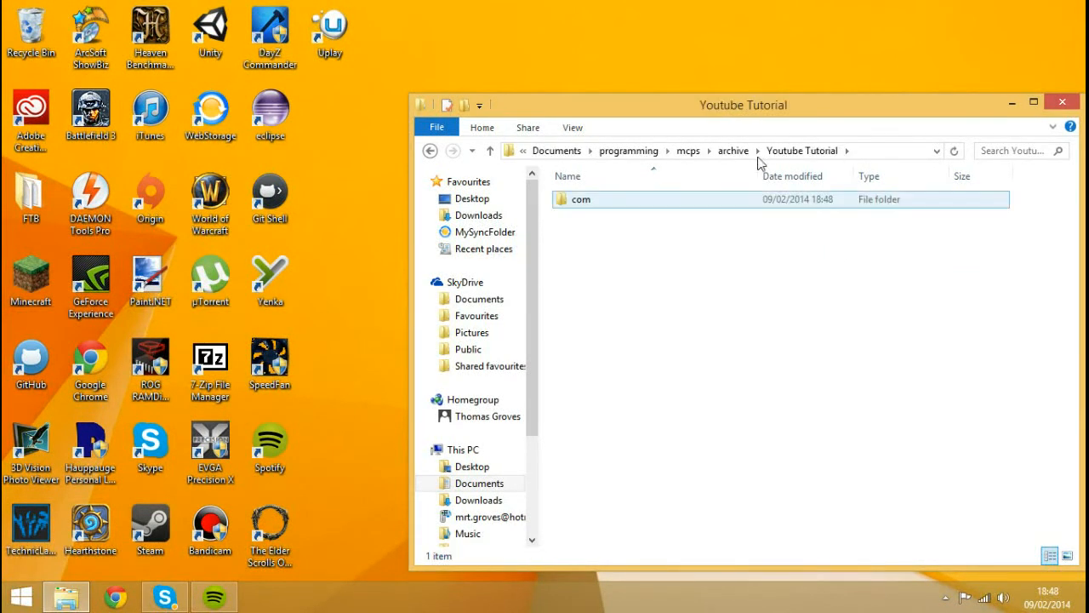
double_click(579, 199)
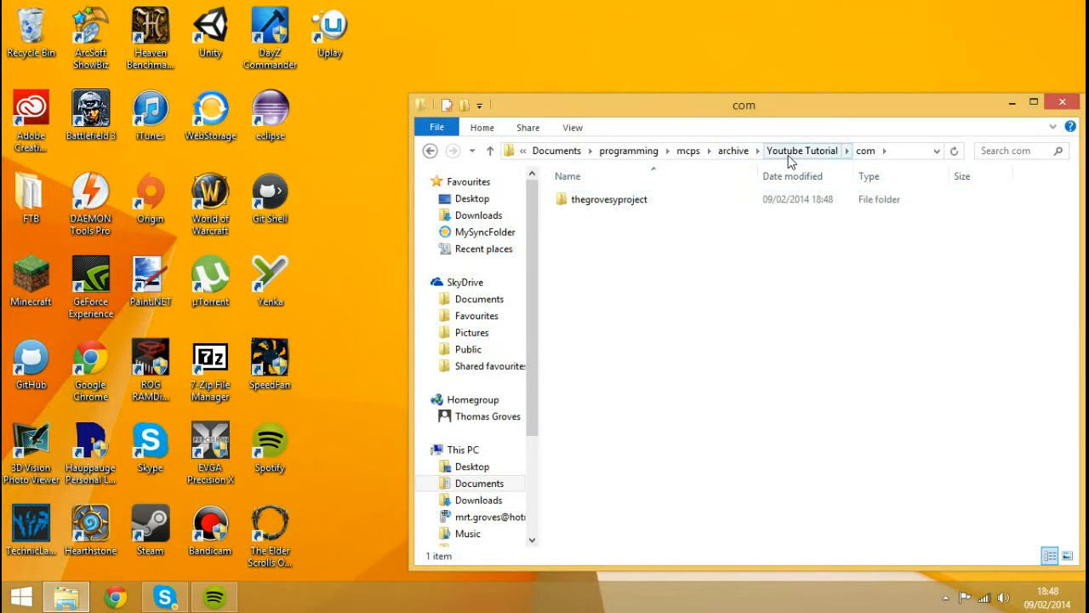
left_click(801, 151)
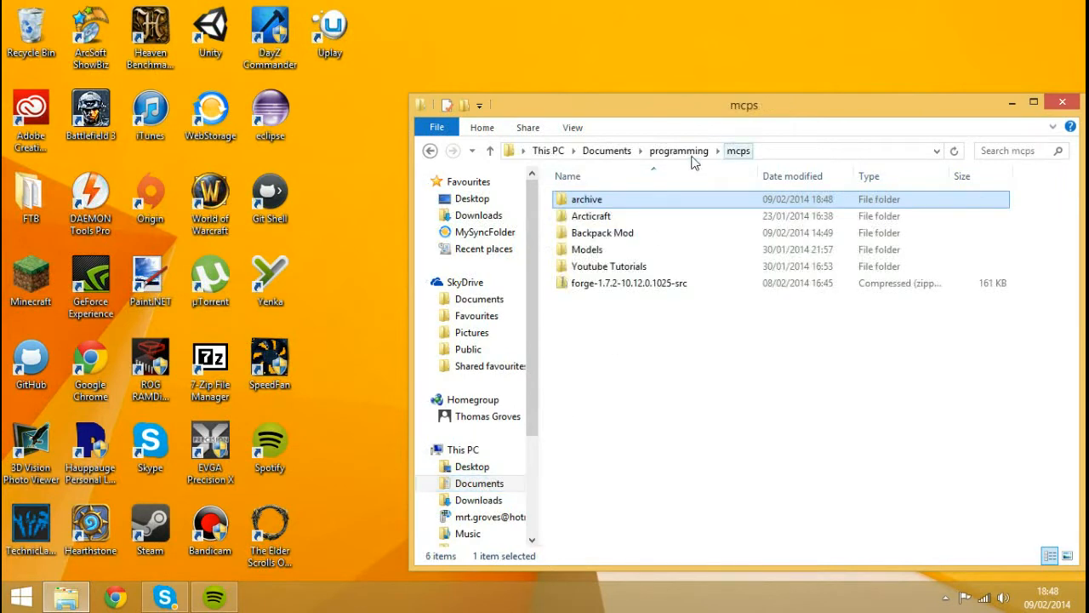
Open the forge-1.7.2-10.12.0.1025-src zip in 7-Zip and clear the old Youtube Tutorials files.
left_click(628, 282)
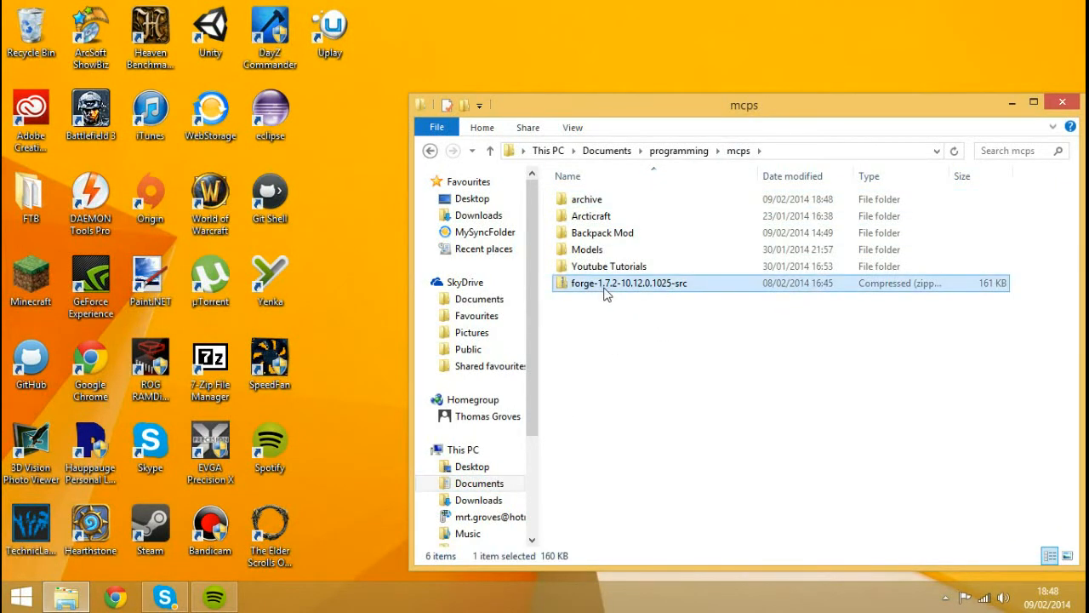
left_click(608, 266)
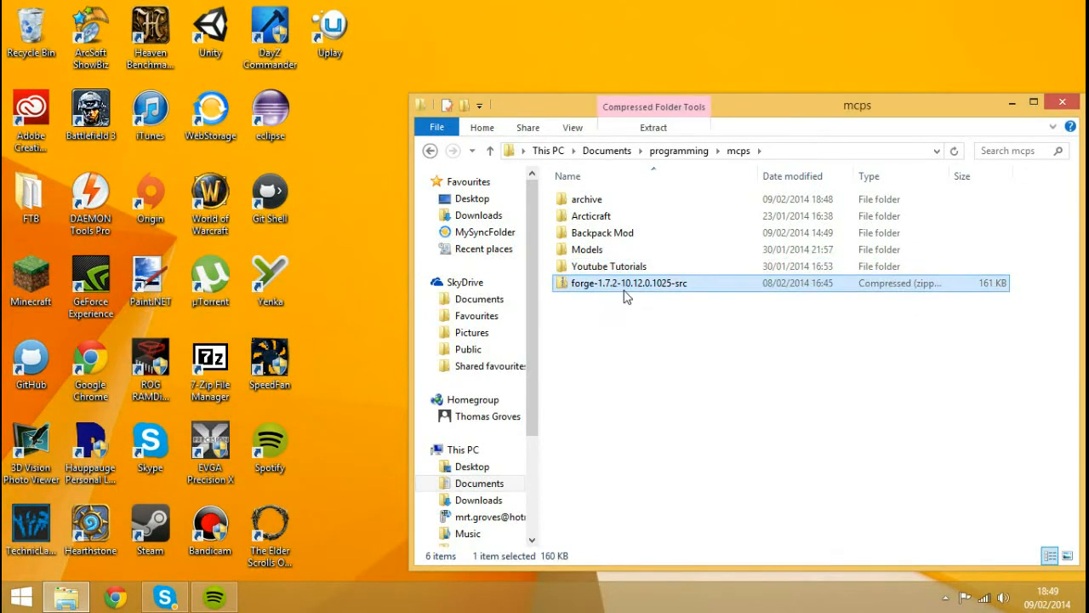
right_click(628, 283)
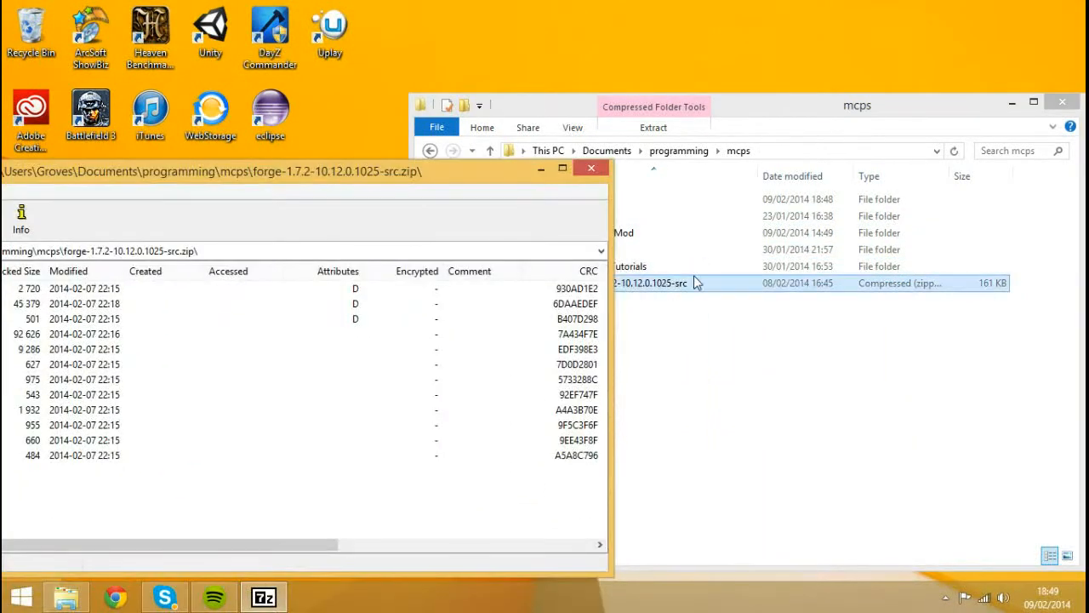
double_click(629, 266)
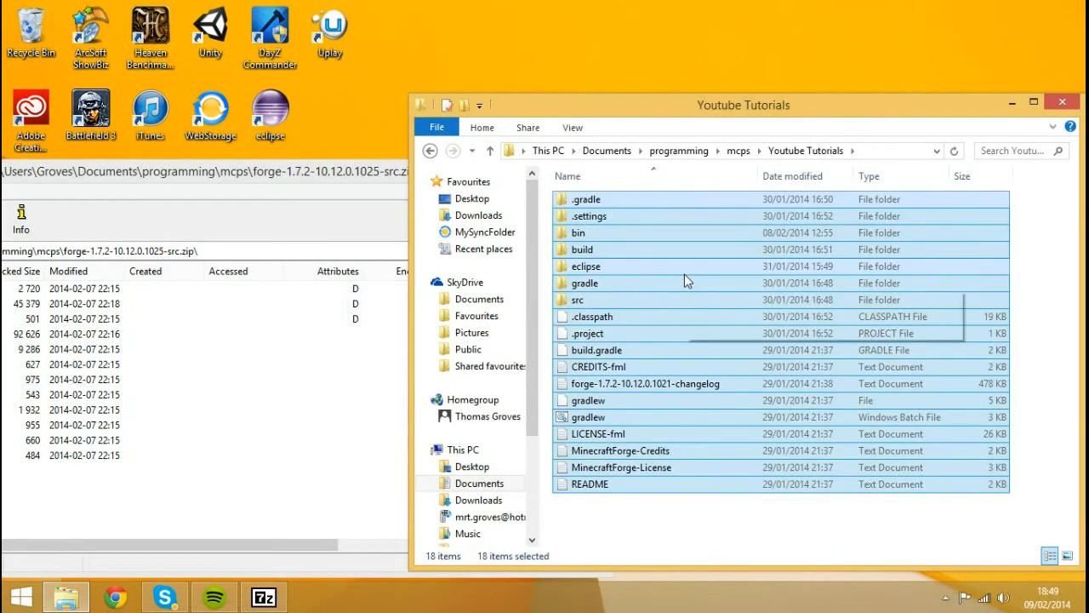
mouse_move(579, 299)
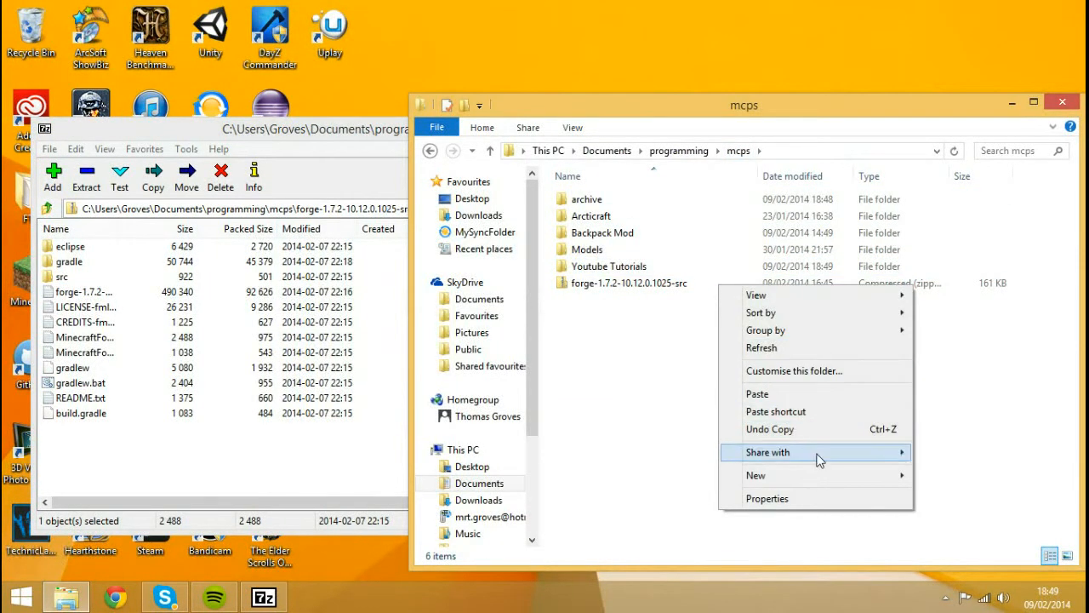
mouse_move(683, 333)
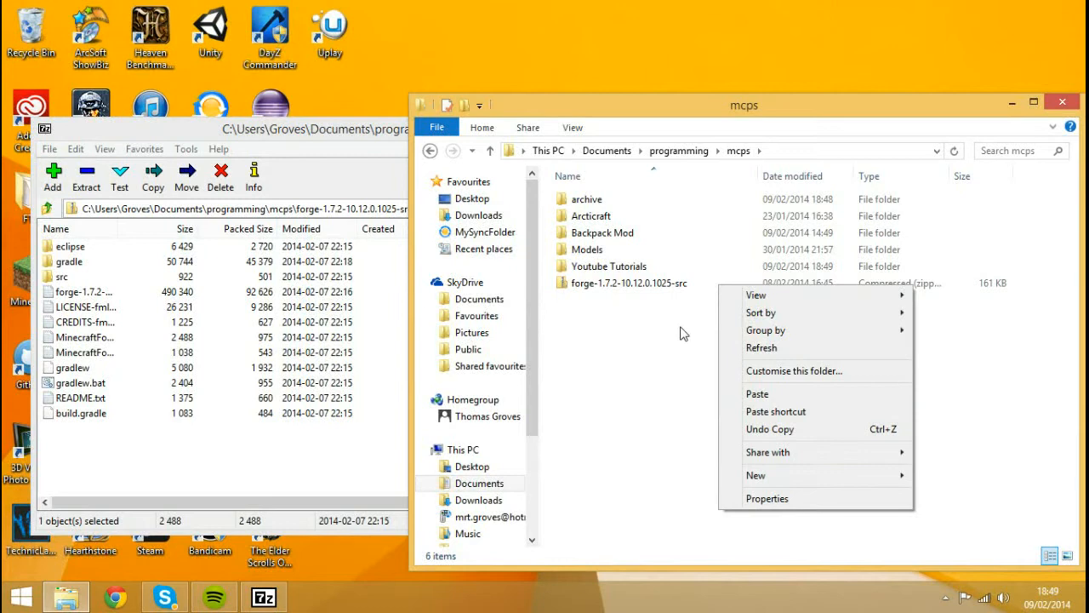
right_click(626, 282)
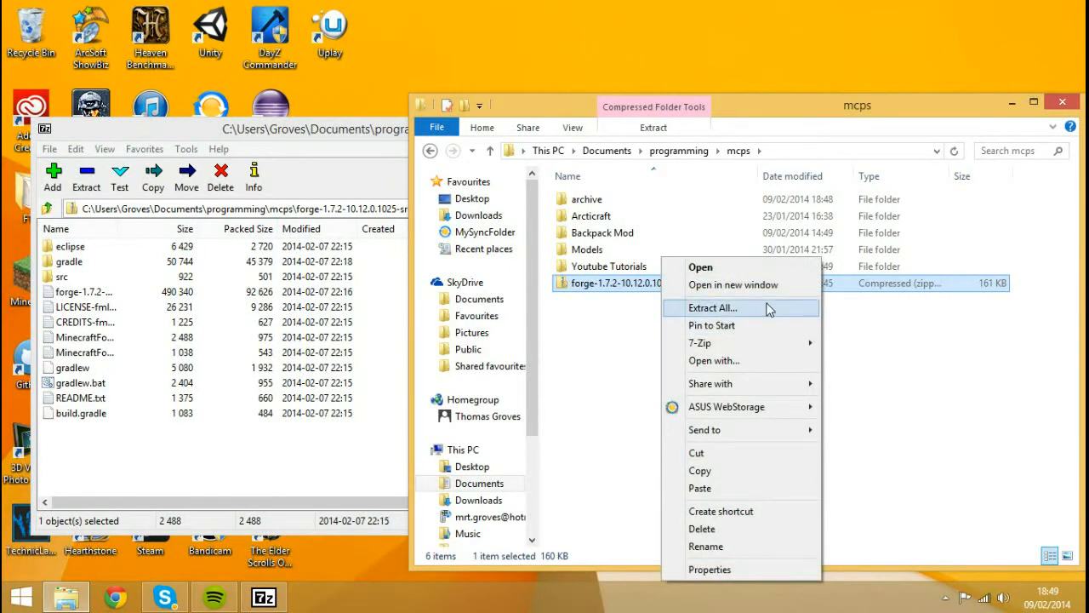
mouse_move(700, 342)
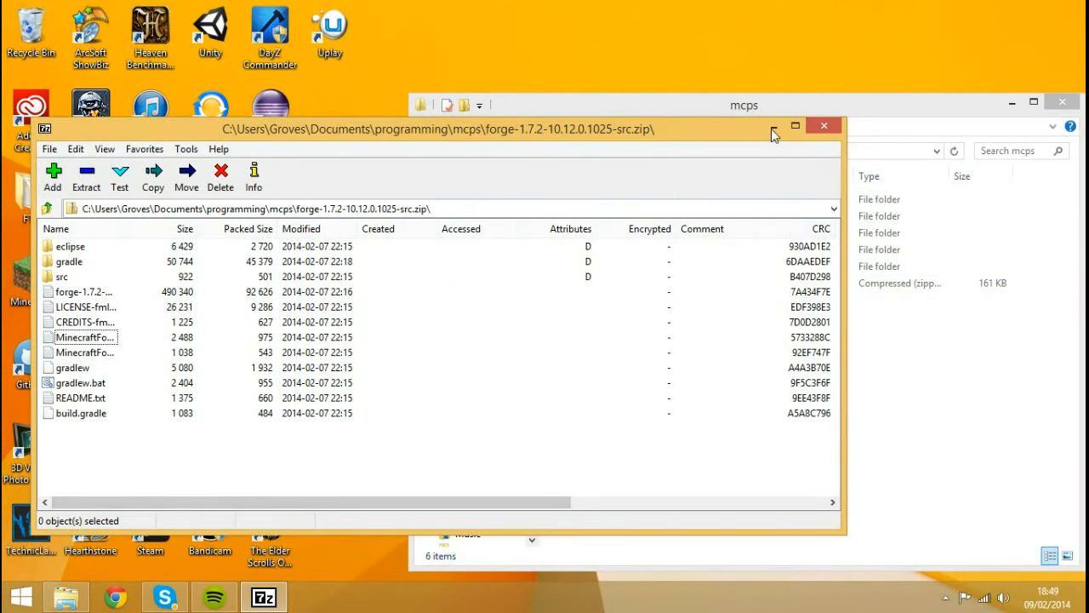
left_click(823, 125)
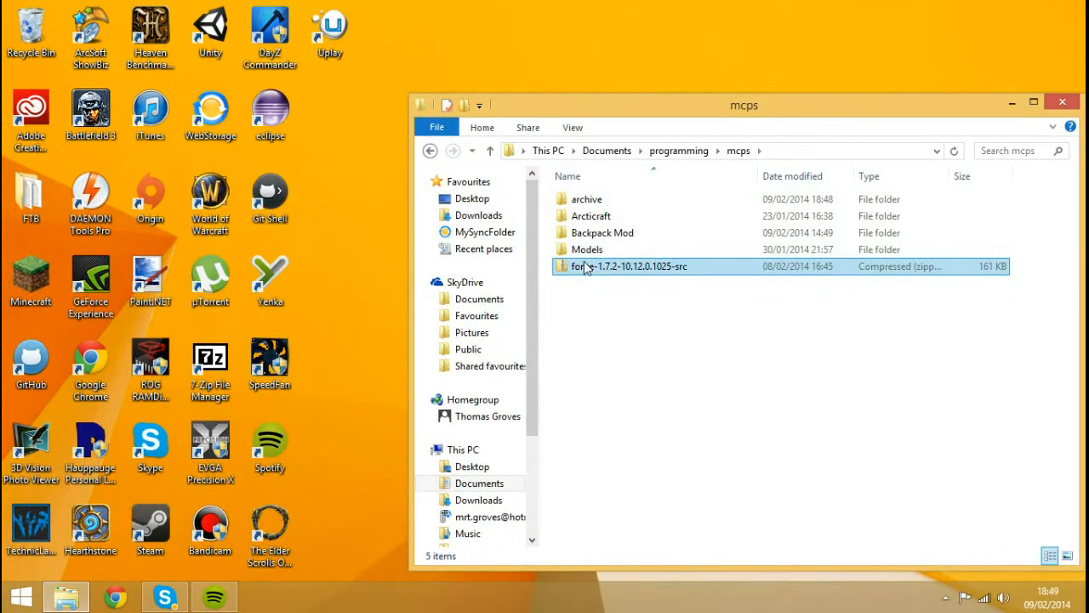
Extract the Forge source into Youtube Tutorials, dismiss the item-not-found warning, and open the folder.
double_click(589, 248)
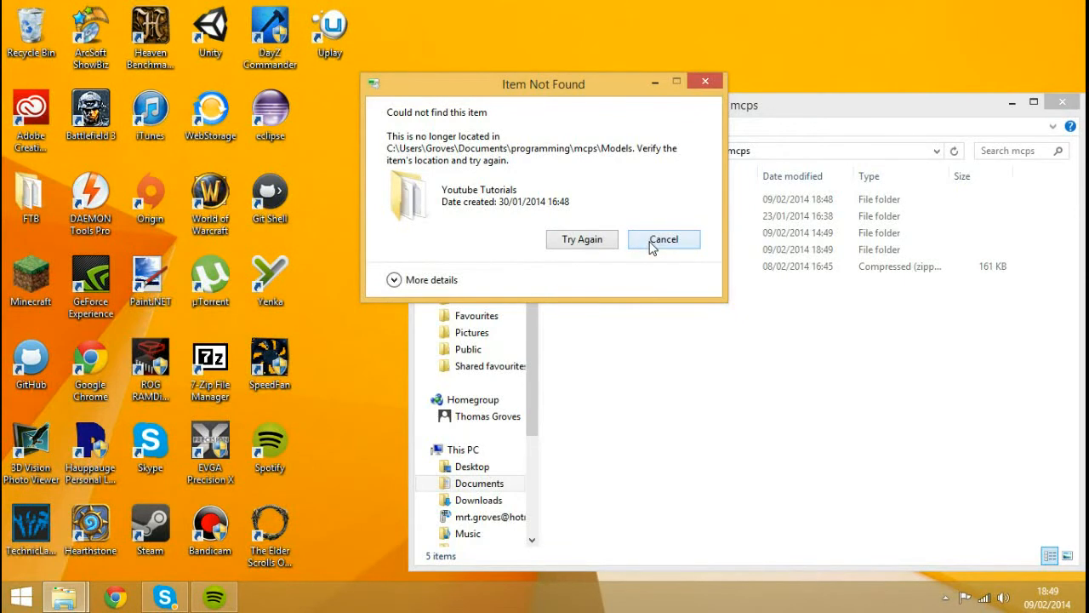
left_click(663, 240)
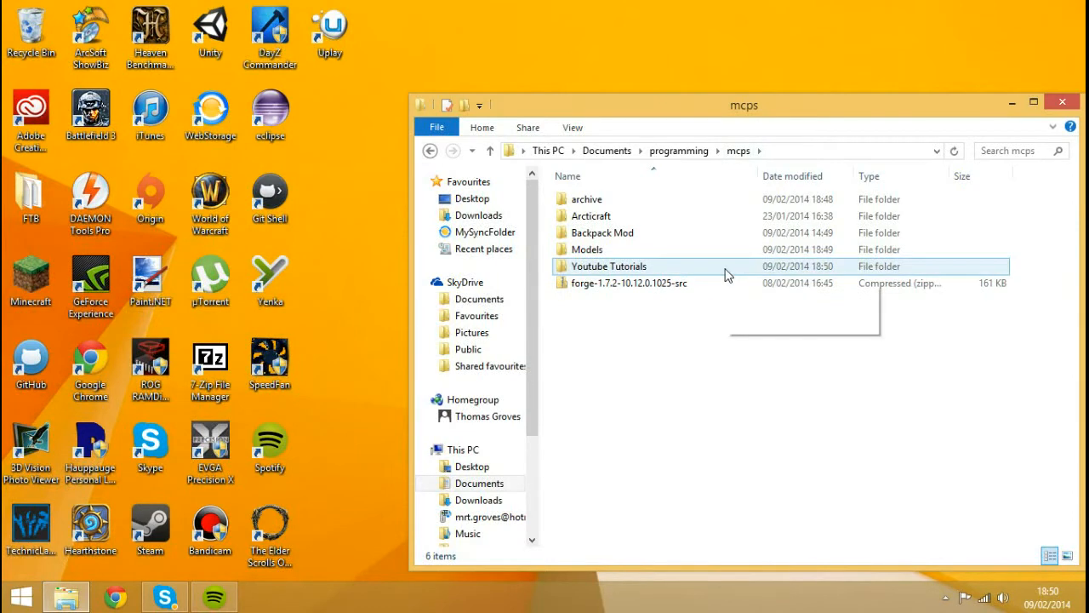
double_click(609, 265)
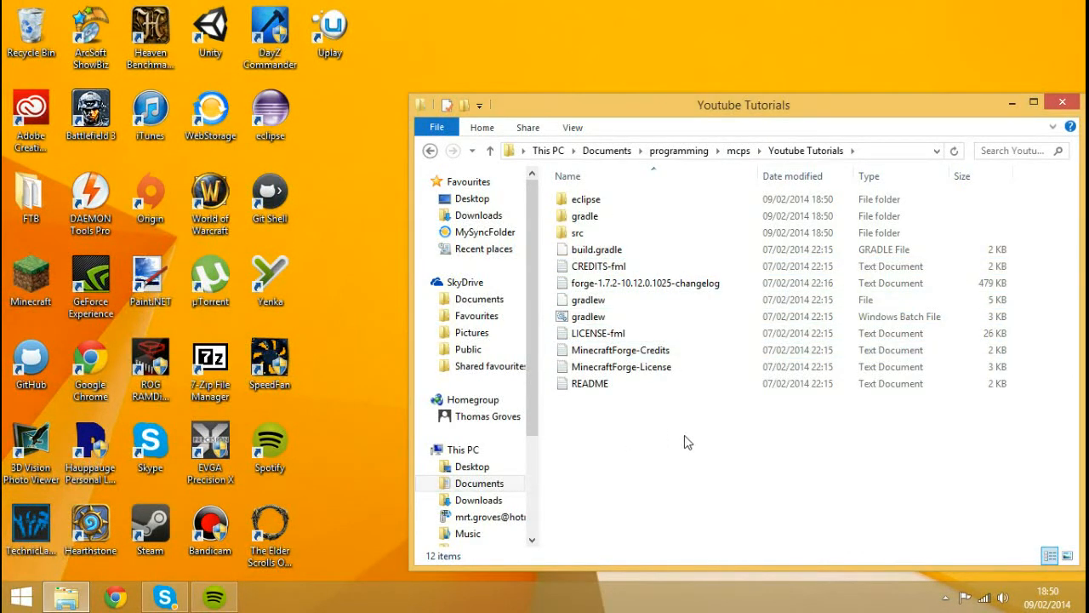
mouse_move(722, 452)
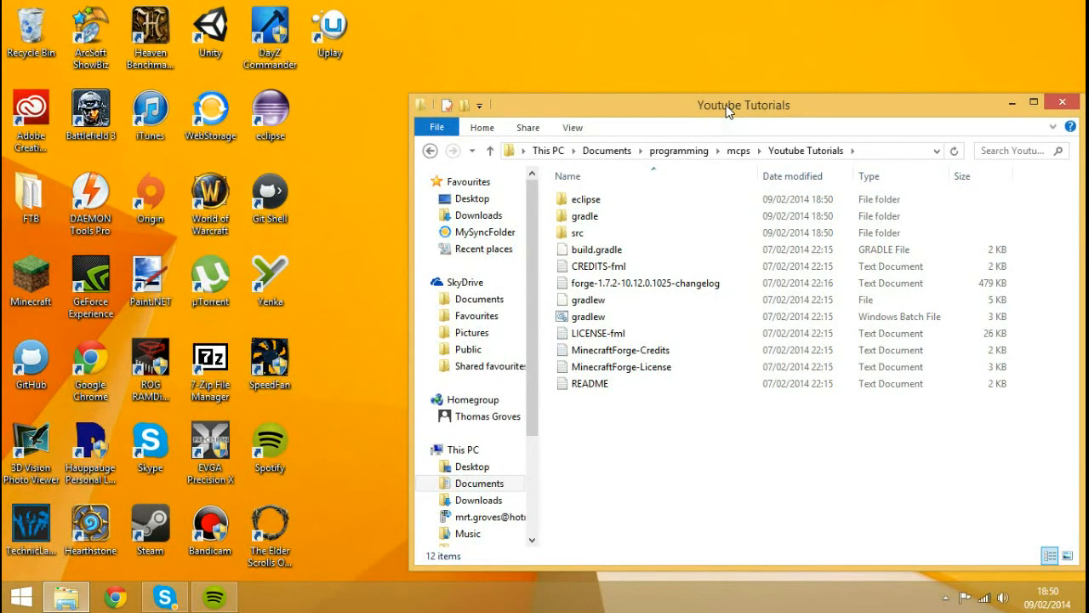
left_click_drag(727, 105, 553, 78)
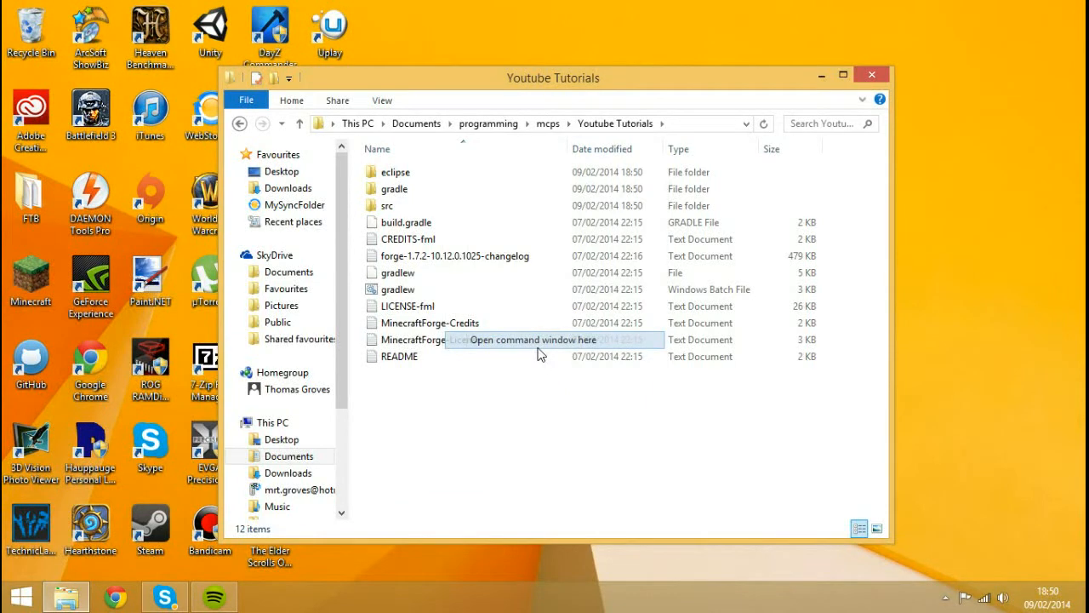
Run 'gradlew setupDecompWorkspace eclipse' in a command window opened in Youtube Tutorials.
left_click(530, 339)
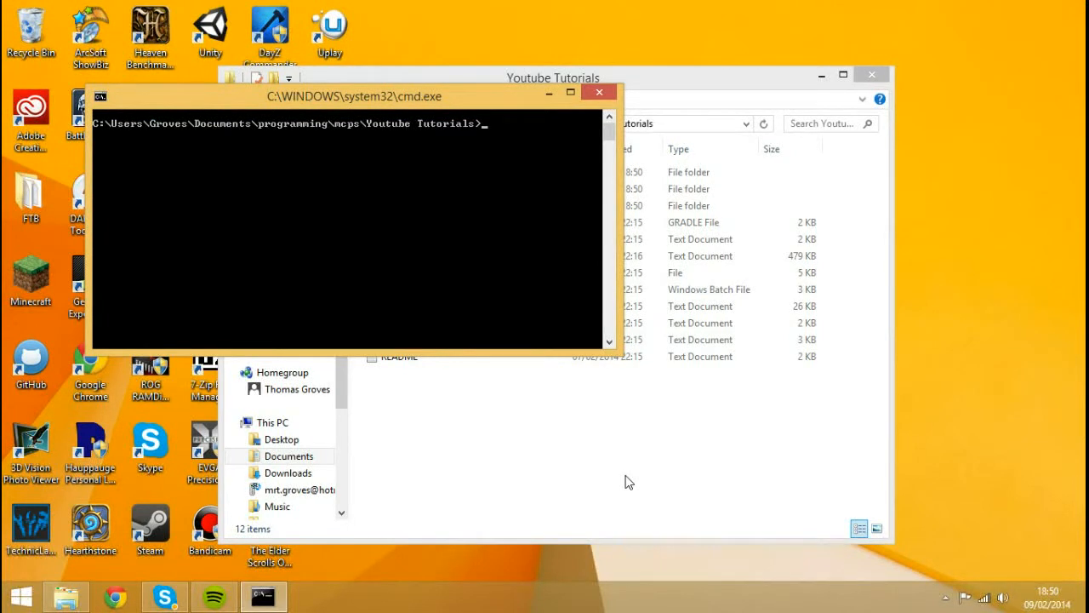
type("gr")
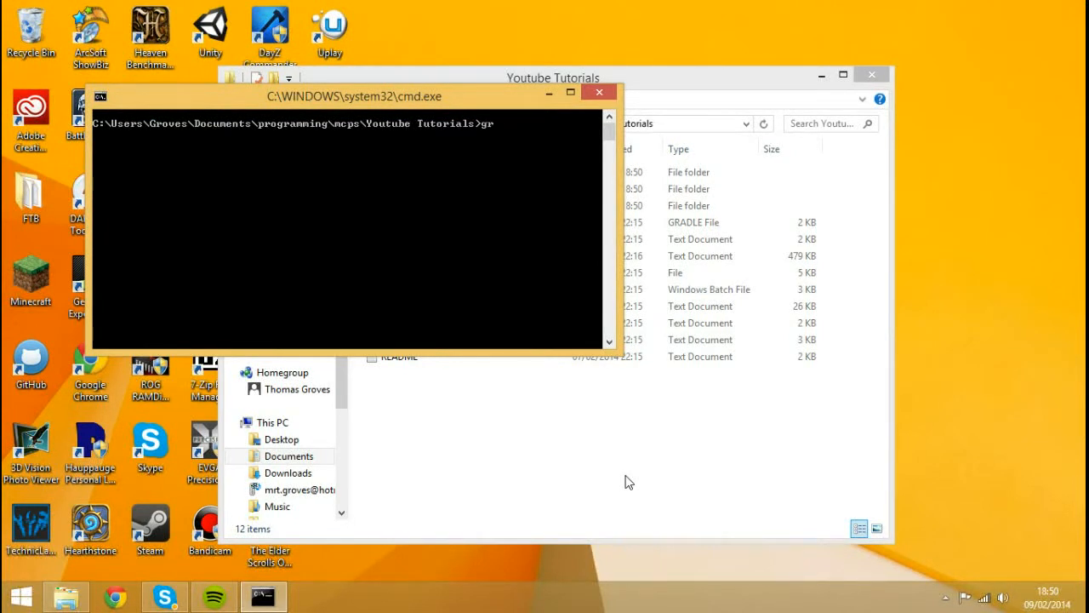
type("adlew setupDecompWorkspace ecli")
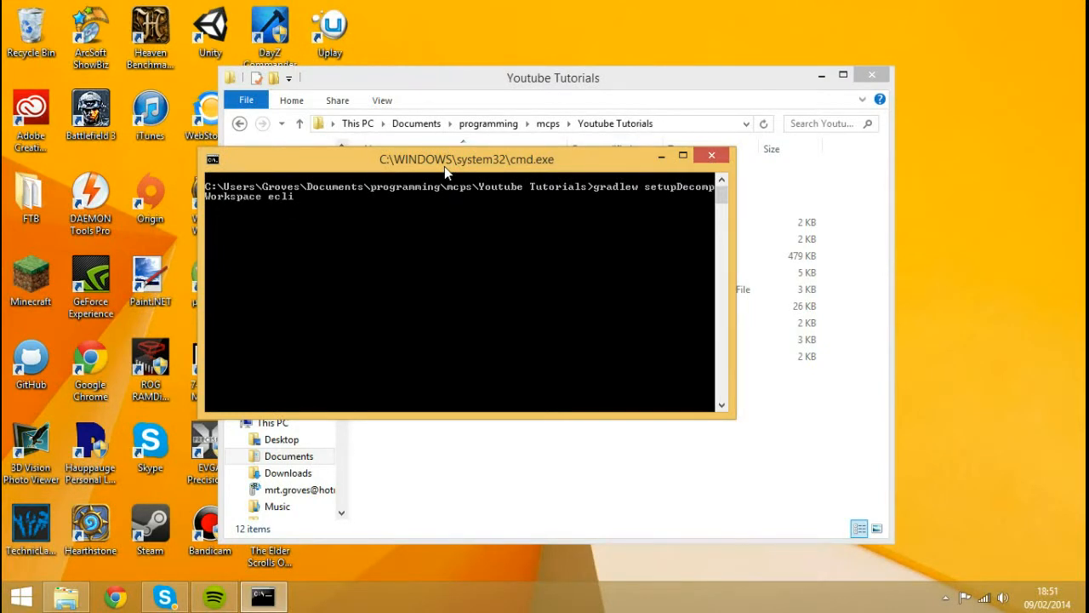
type("pse")
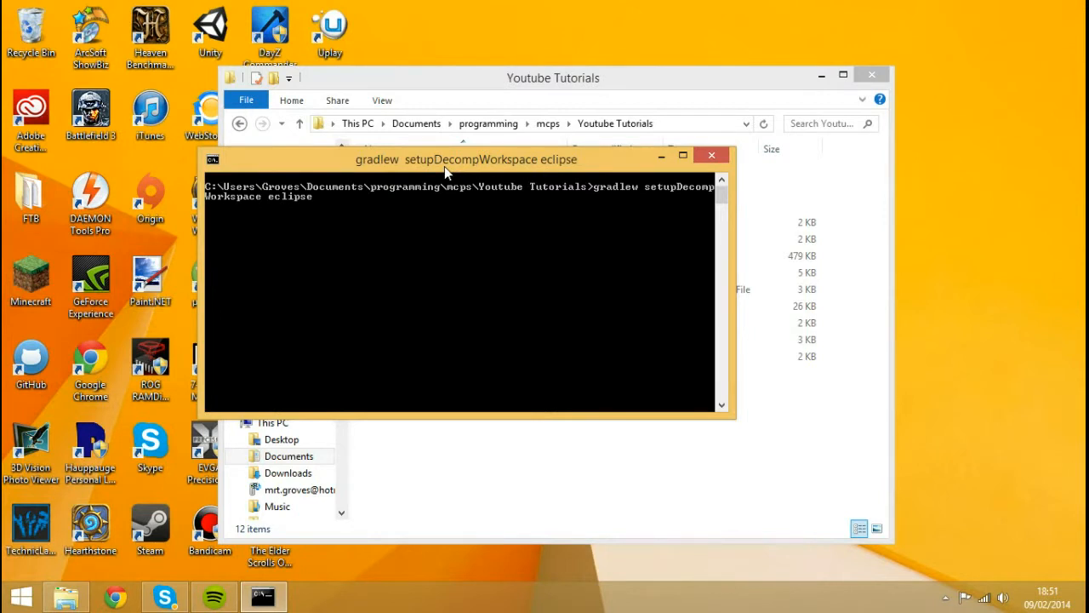
mouse_move(489, 215)
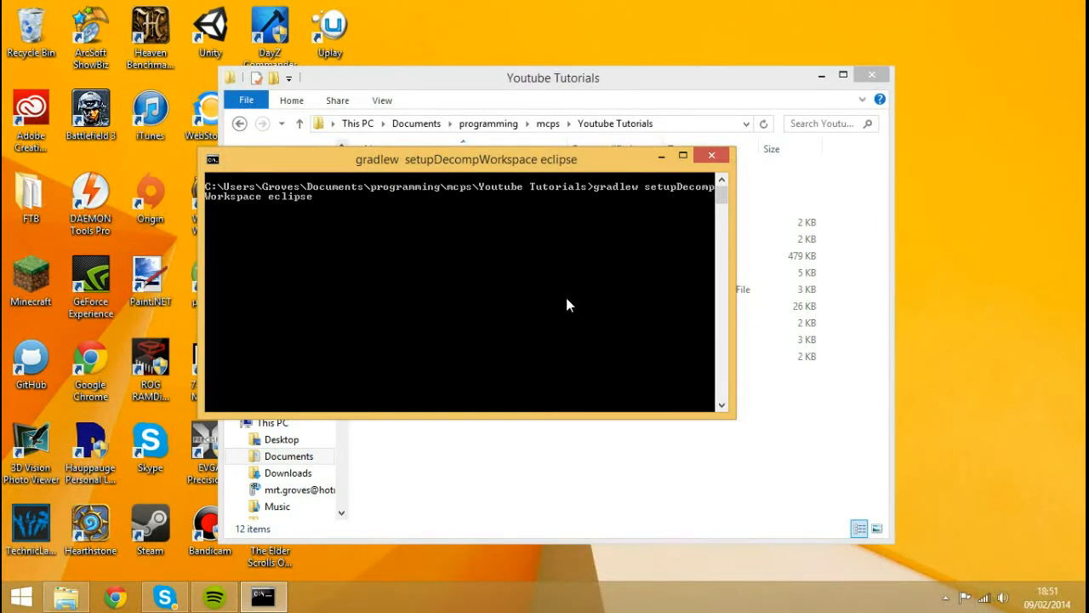
mouse_move(466, 255)
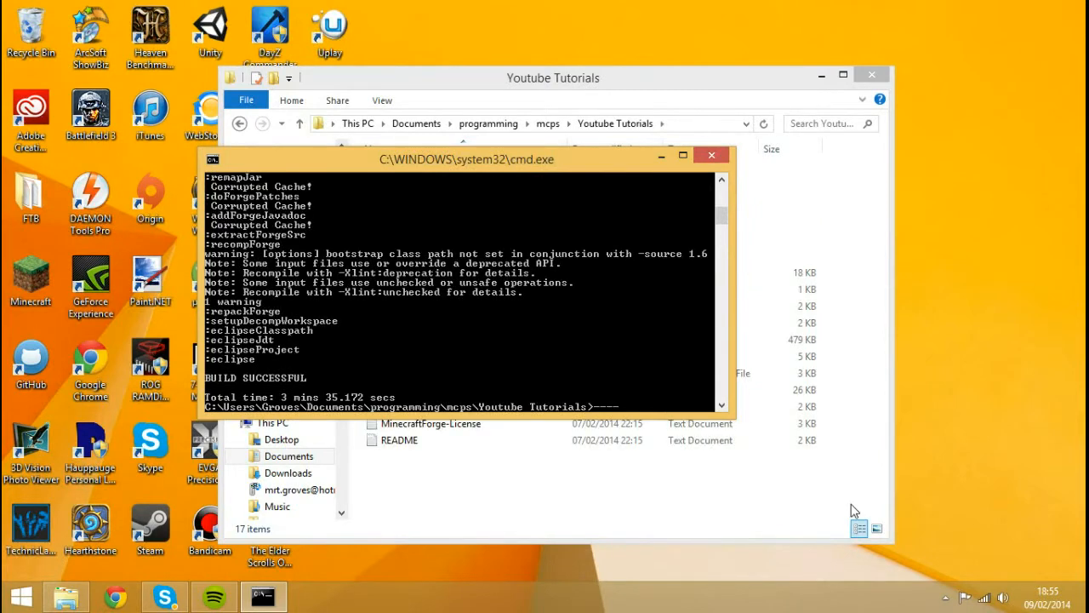
left_click(655, 332)
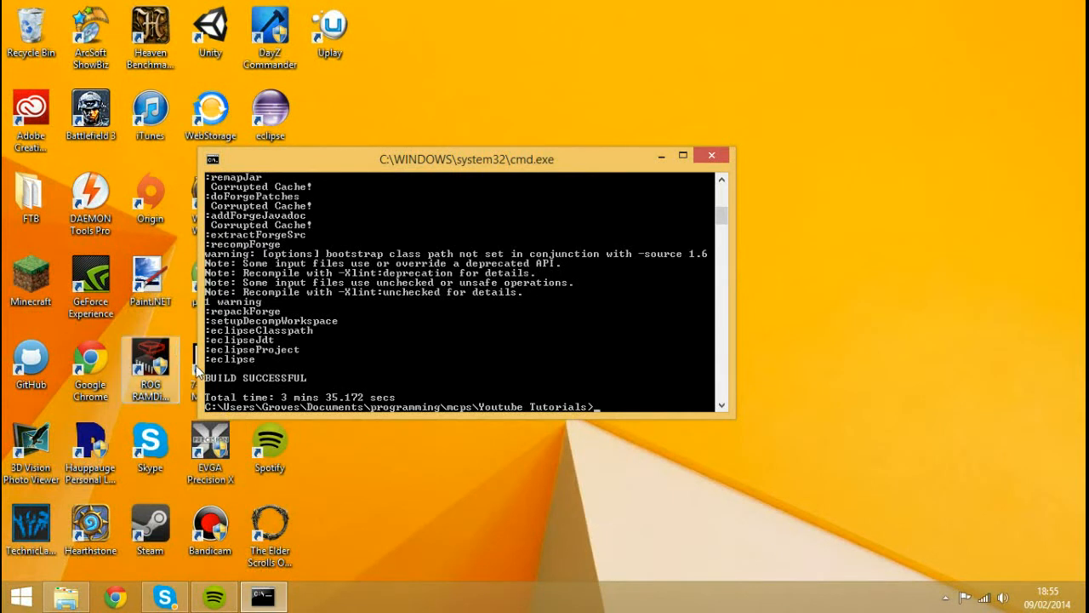
mouse_move(211, 390)
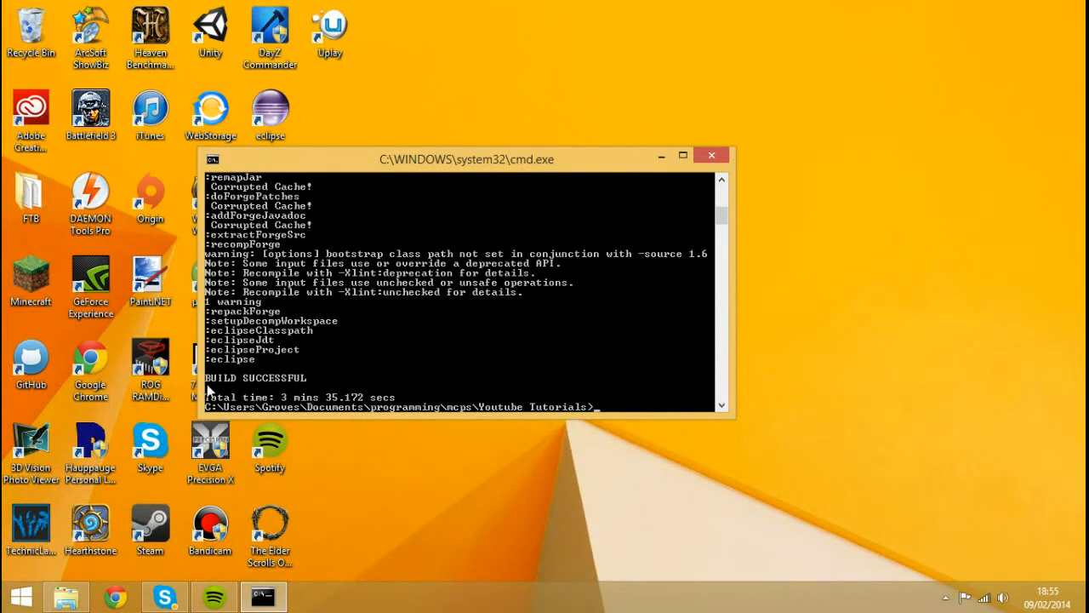
mouse_move(338, 410)
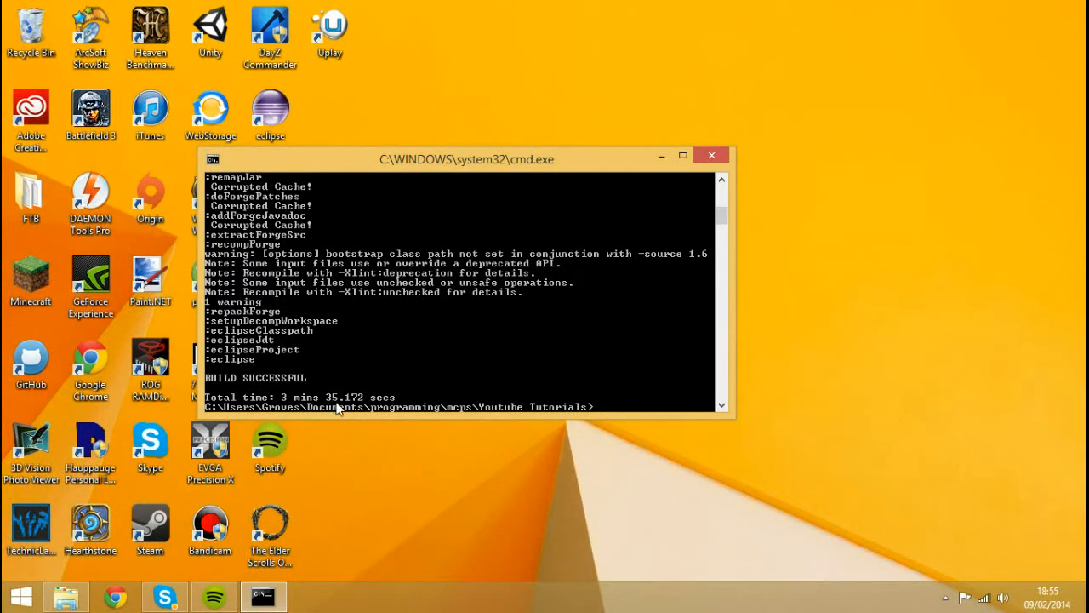
mouse_move(536, 380)
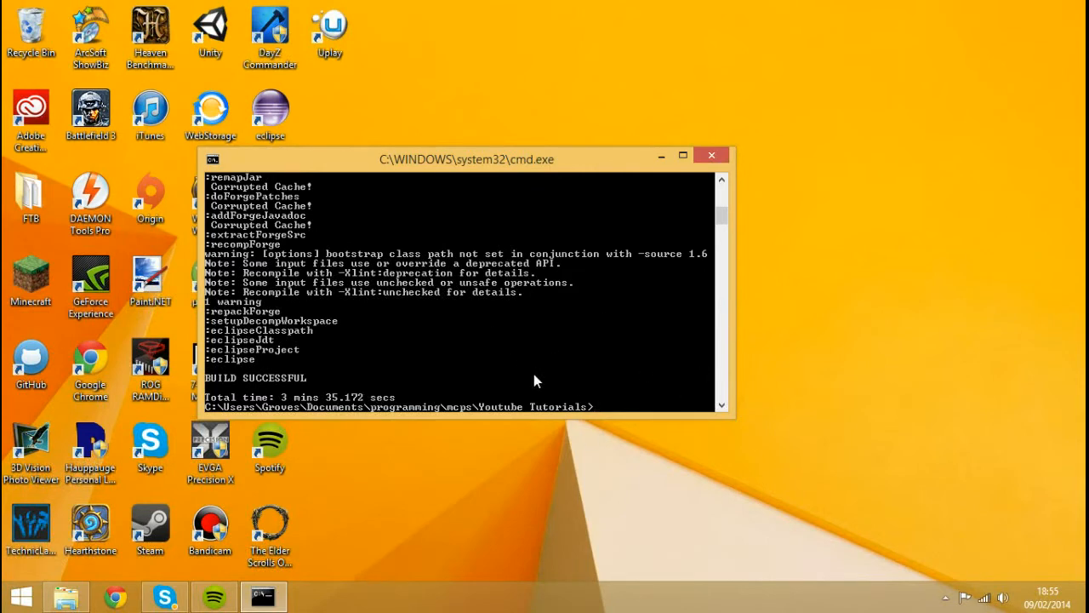
mouse_move(306, 471)
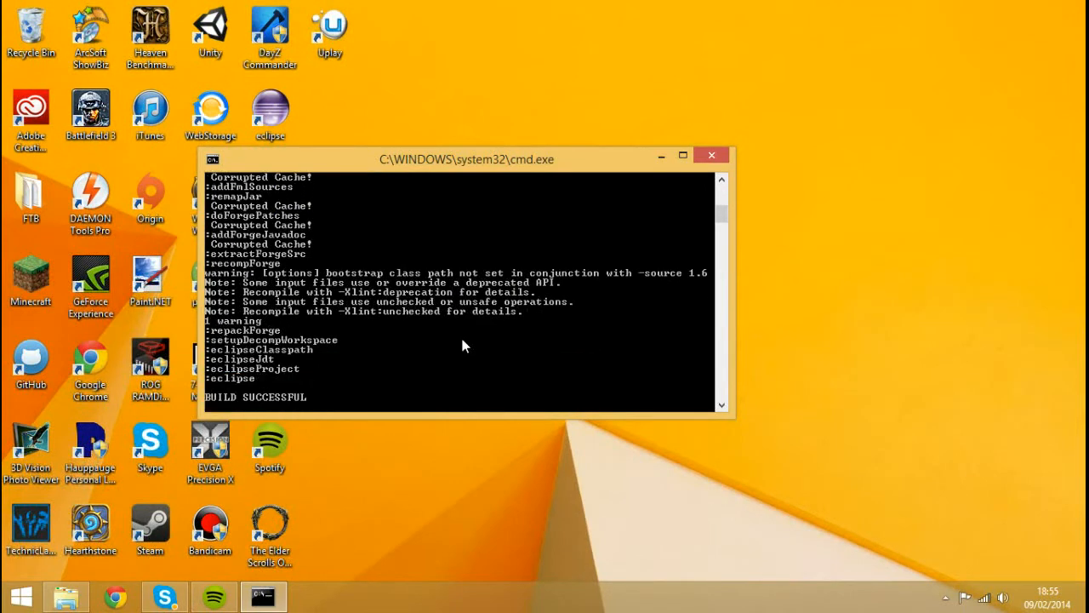
mouse_move(711, 155)
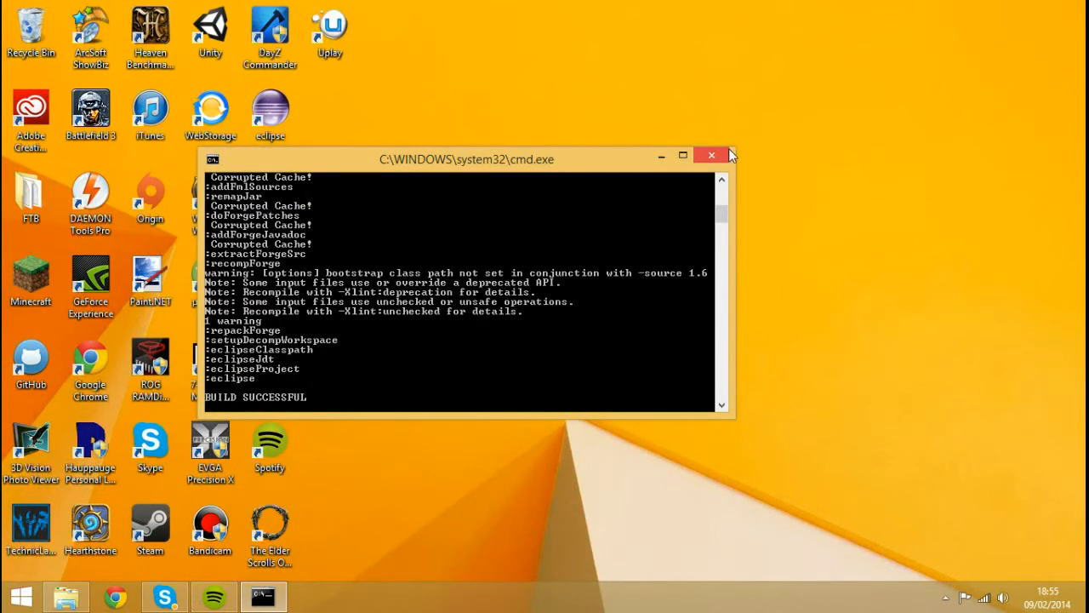
Close the Command Prompt once BUILD SUCCESSFUL appears.
left_click(711, 155)
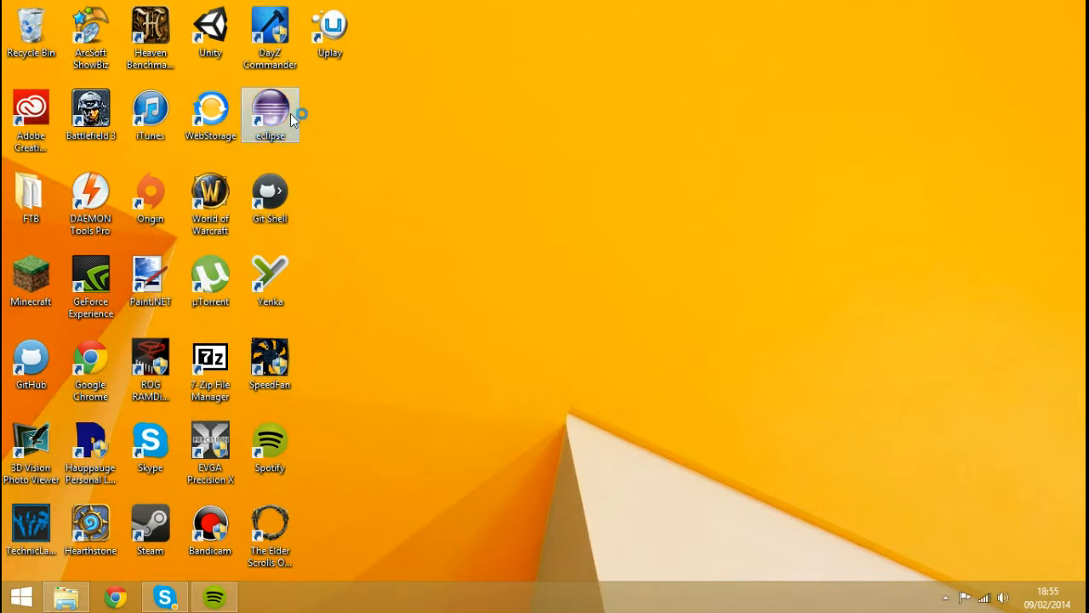
Launch Eclipse and open the Youtube Tutorials\eclipse folder as the workspace.
double_click(269, 115)
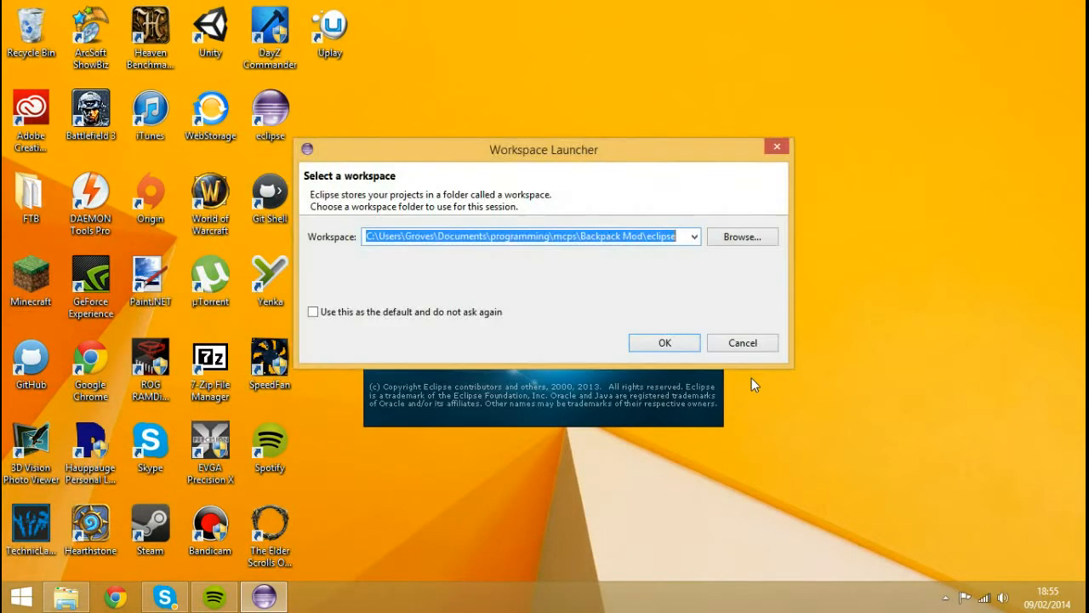
left_click(694, 237)
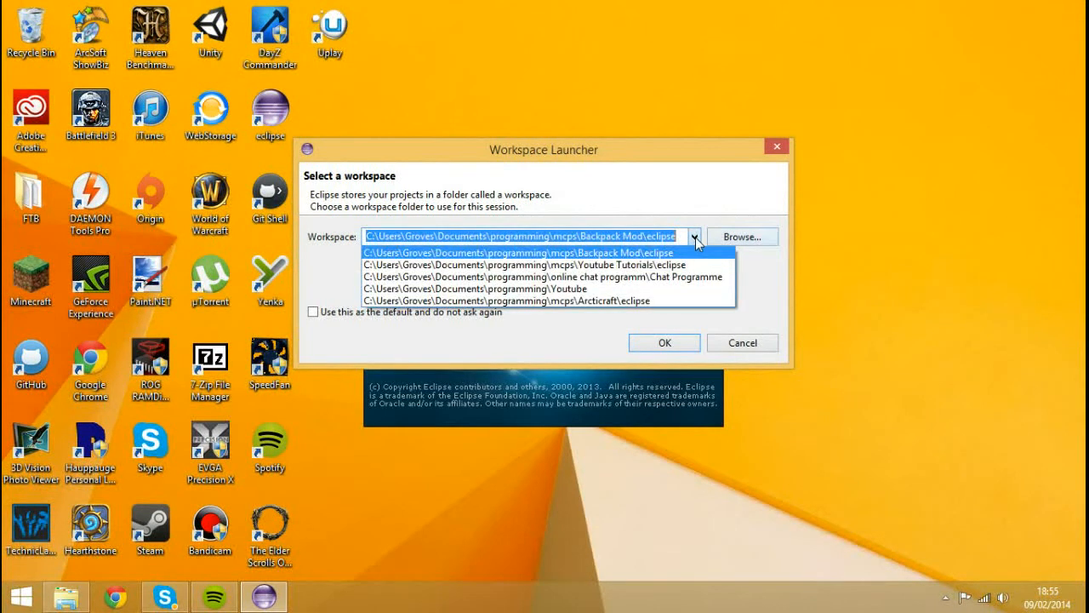
left_click(525, 264)
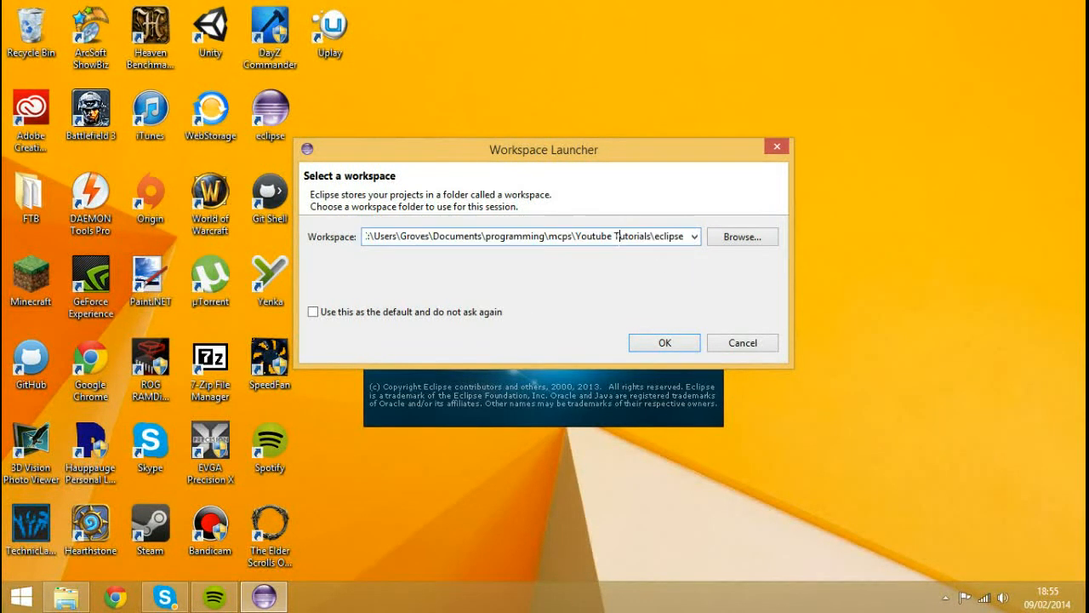
mouse_move(573, 264)
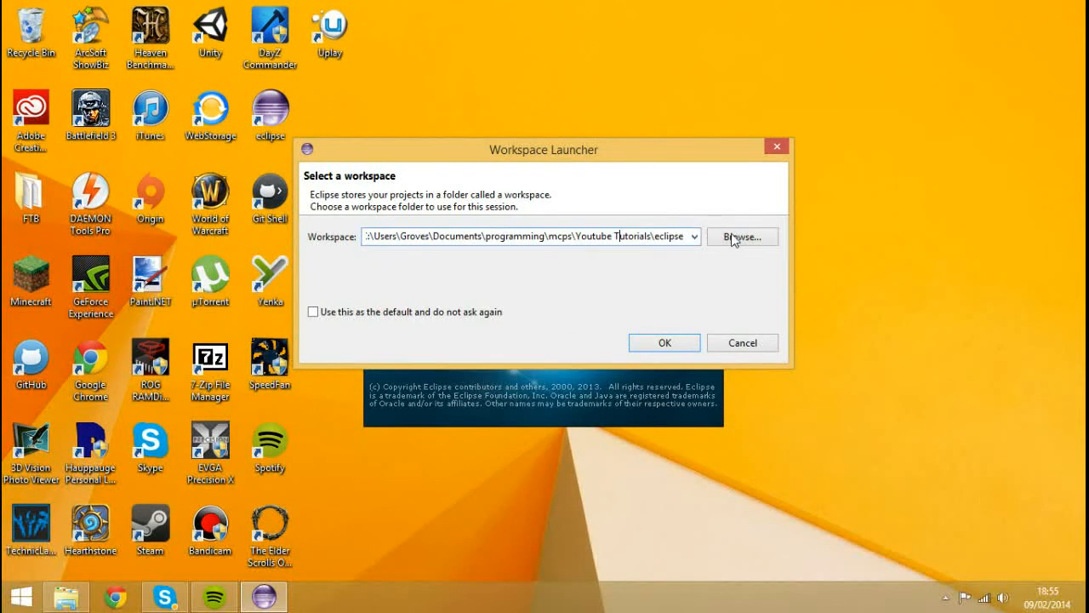
left_click(742, 237)
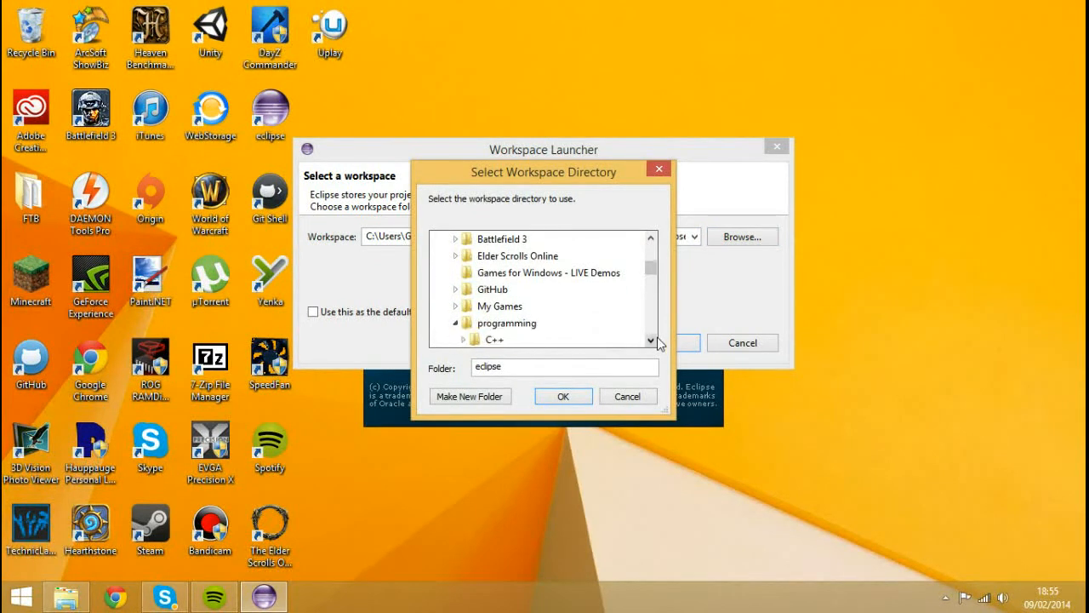
scroll("down", 3)
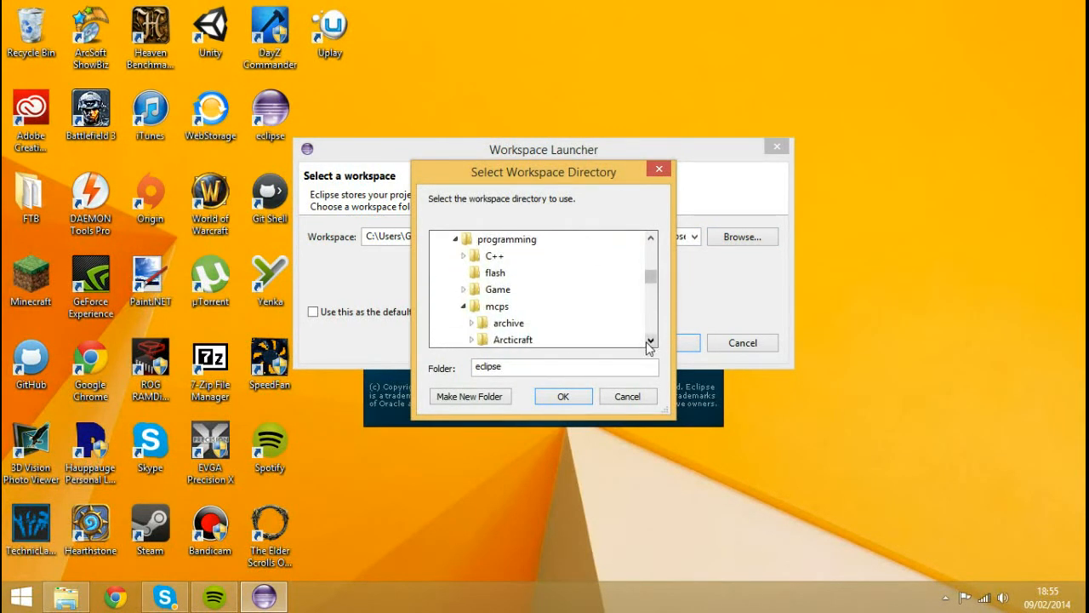
scroll("down", 3)
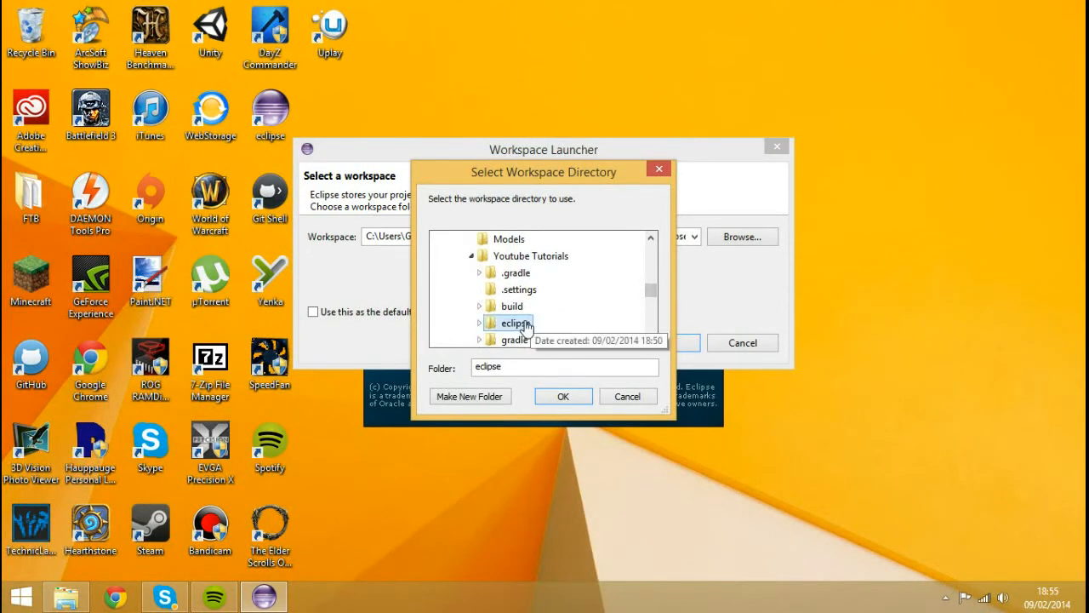
left_click(563, 396)
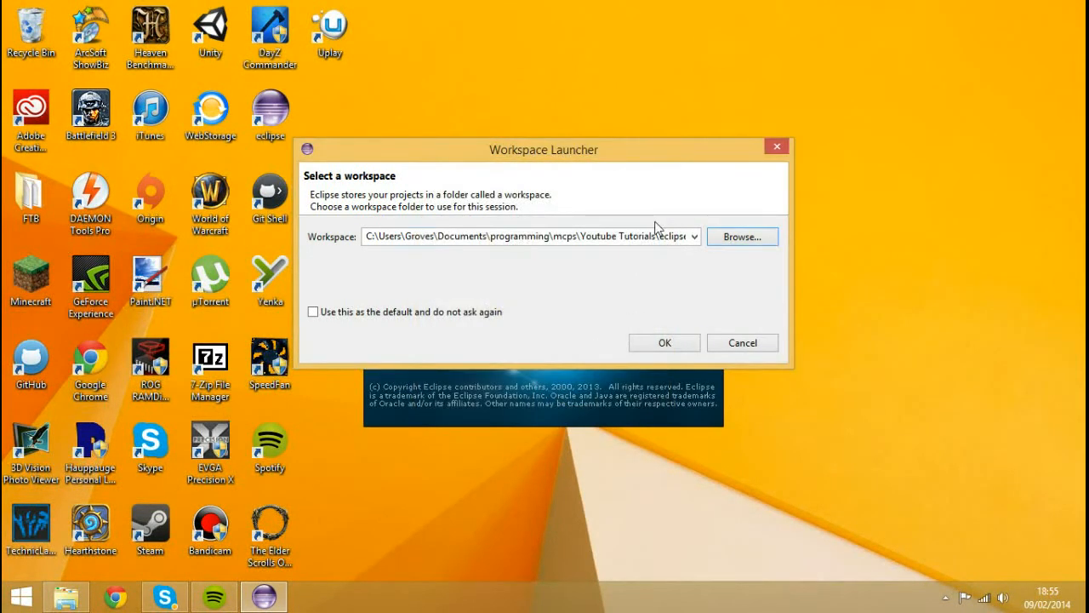
mouse_move(585, 347)
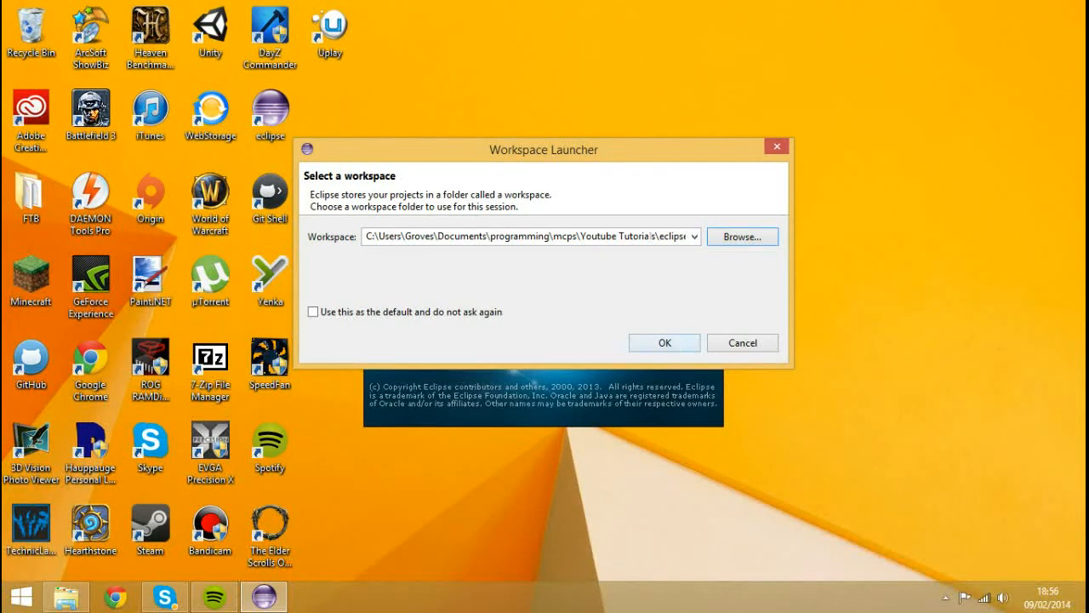
left_click(664, 342)
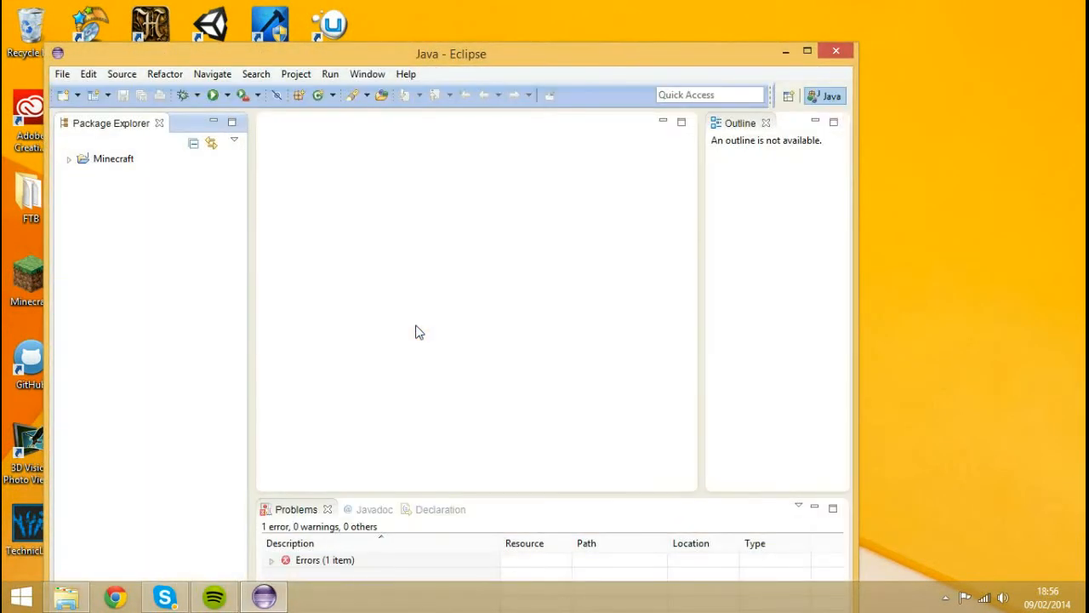
Maximise Eclipse, expand Minecraft > src/main/java, and delete the com.example.examplemod package.
left_click(807, 50)
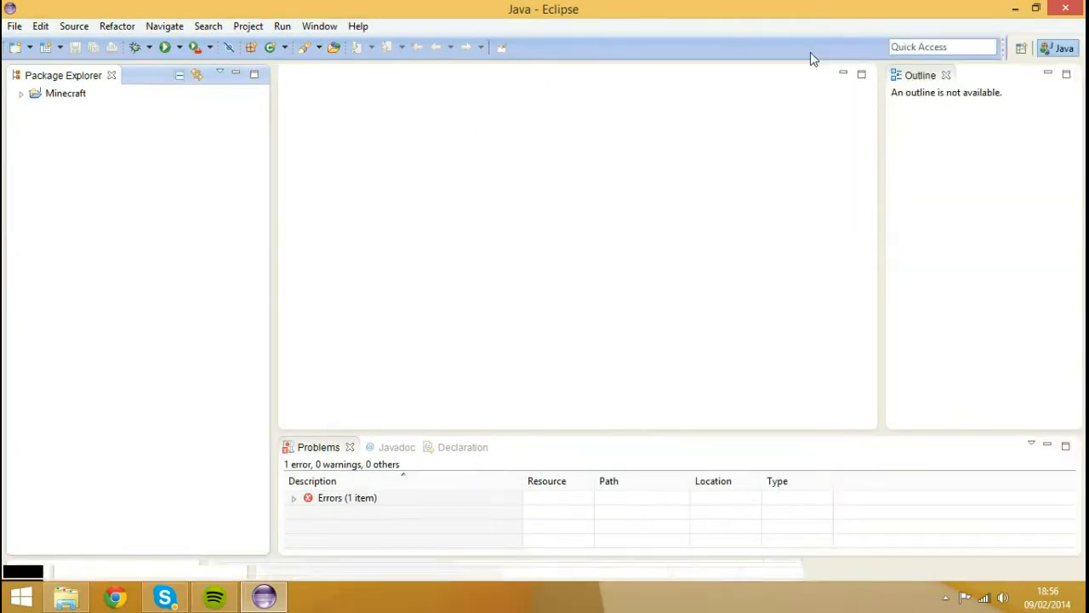
left_click(66, 92)
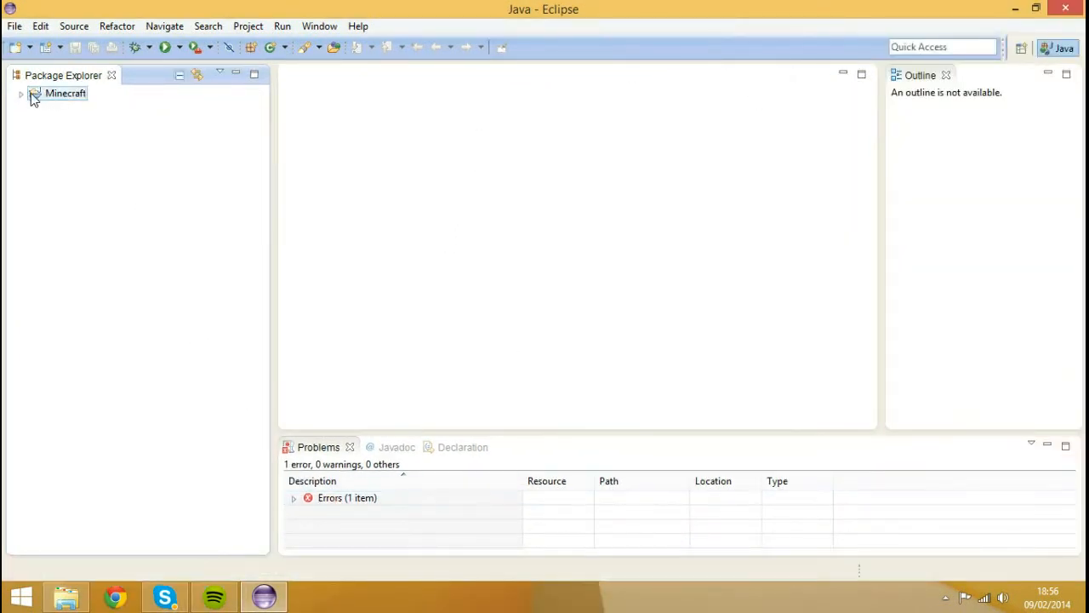
left_click(20, 92)
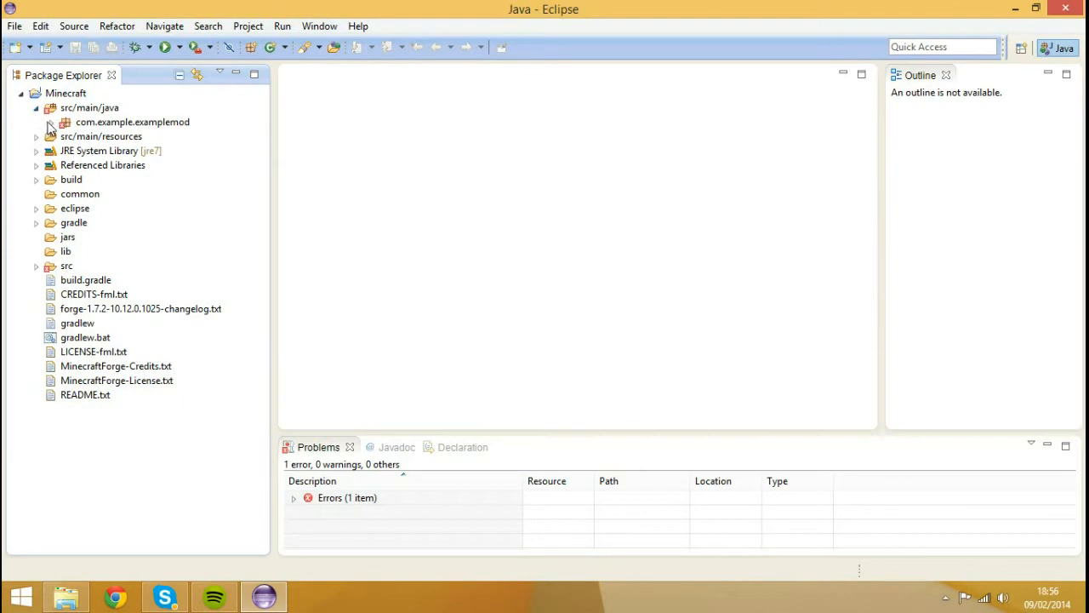
left_click(51, 121)
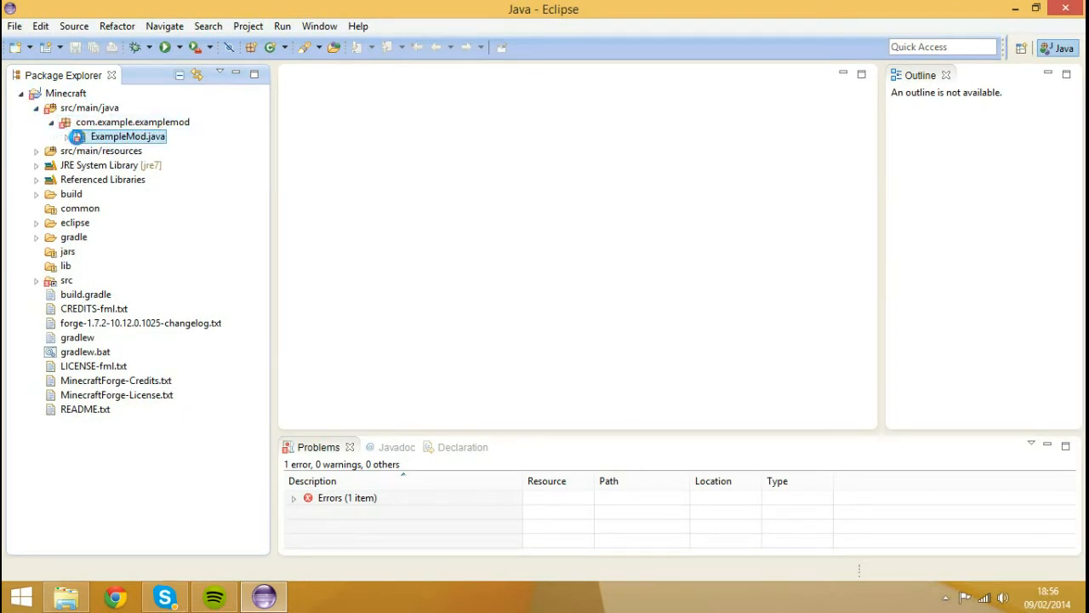
double_click(128, 136)
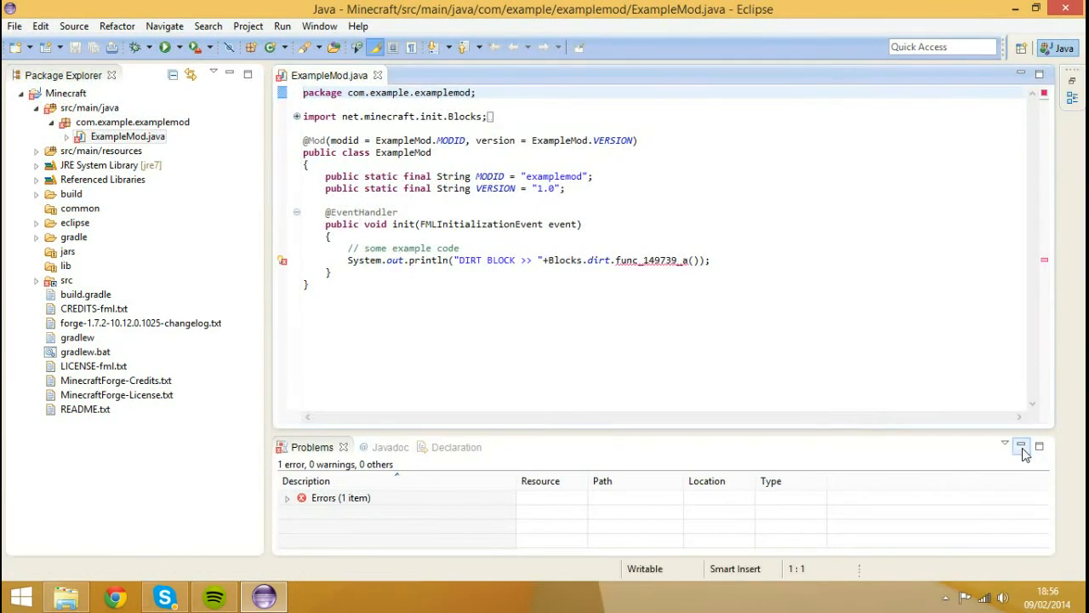
left_click(1022, 446)
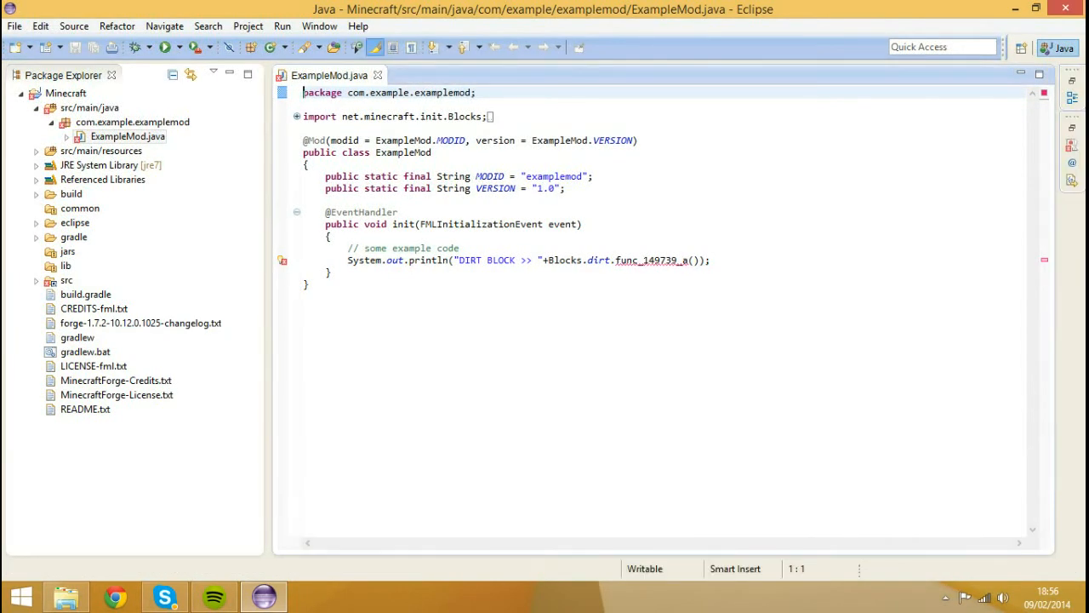
left_click(132, 121)
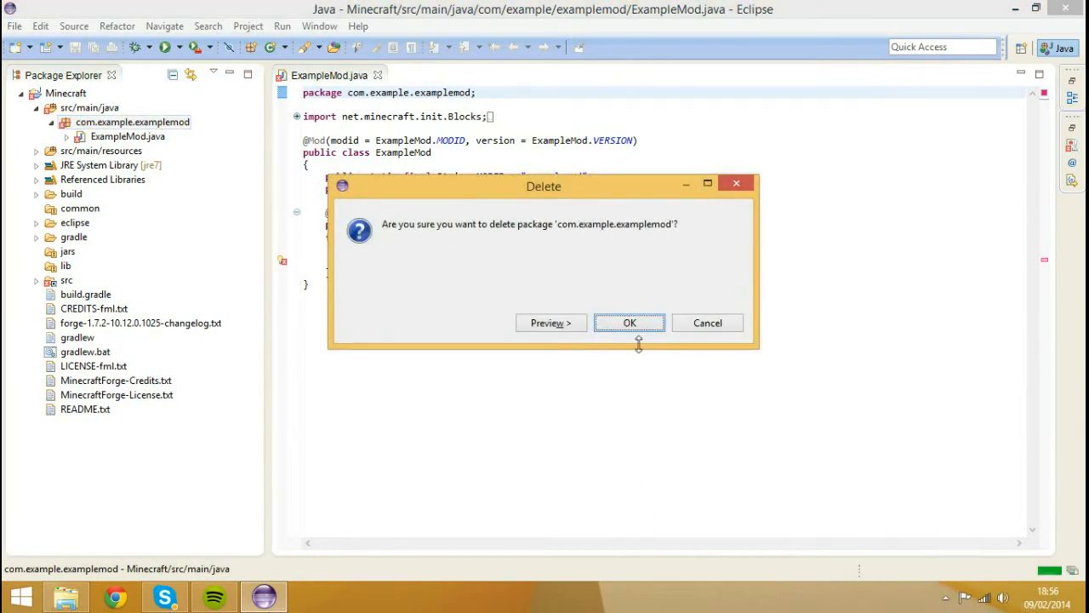
left_click(629, 323)
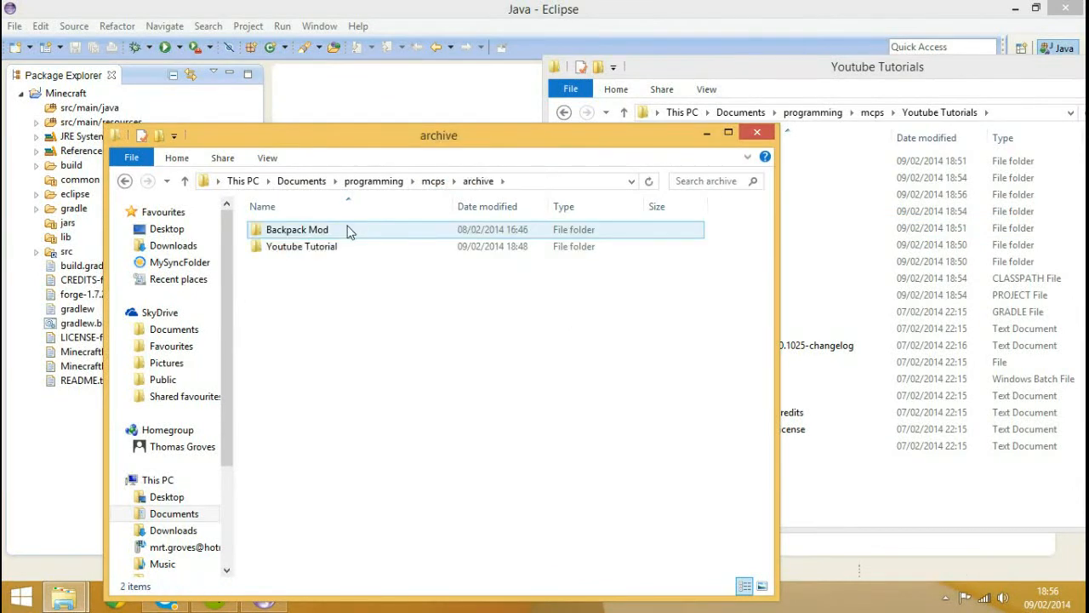
Open the archived Backpack Mod folder and the Youtube Tutorials project's src folder.
double_click(301, 246)
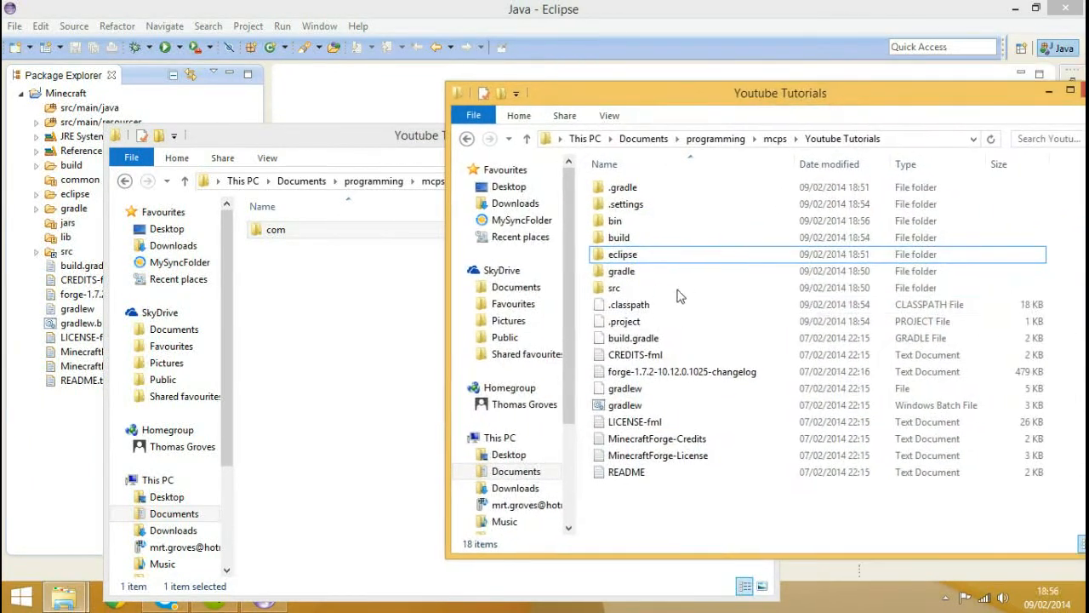
left_click(615, 287)
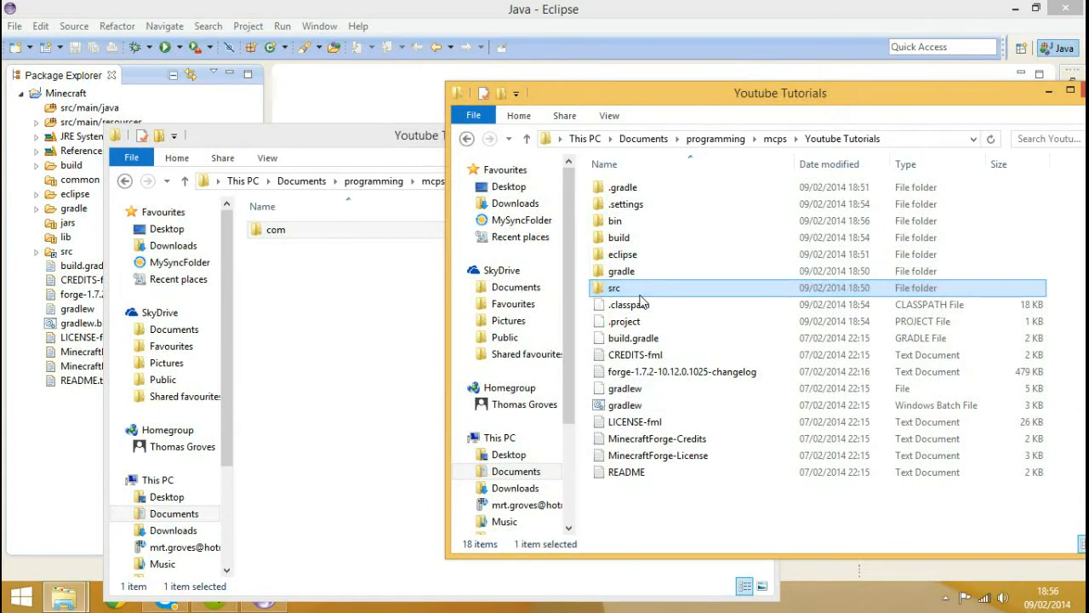
double_click(614, 288)
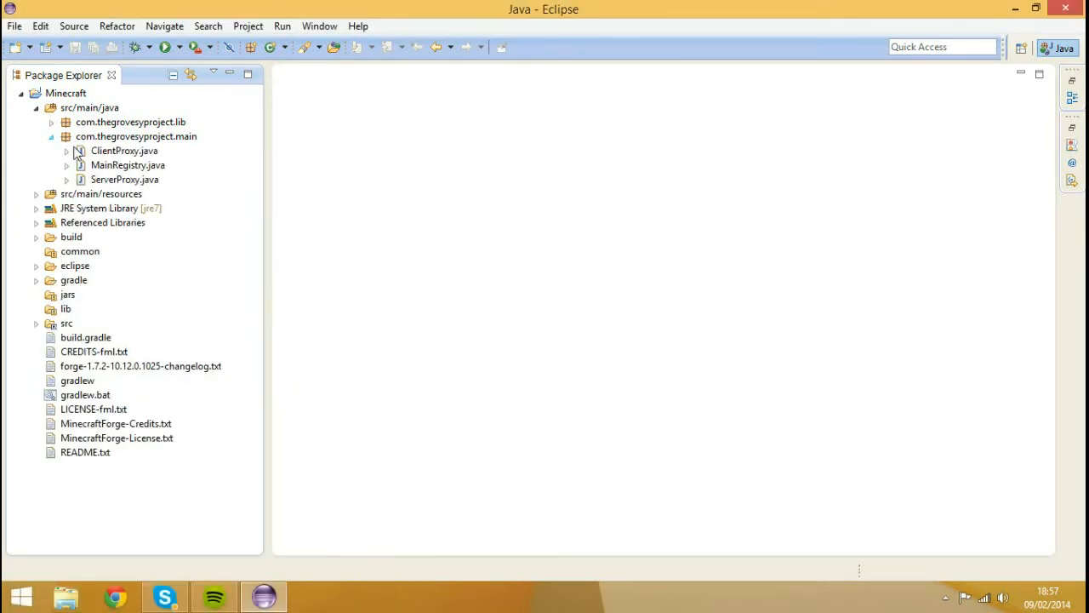
Expand com.thegrovesyproject.lib to check Strings.java, then collapse the packages again.
left_click(50, 121)
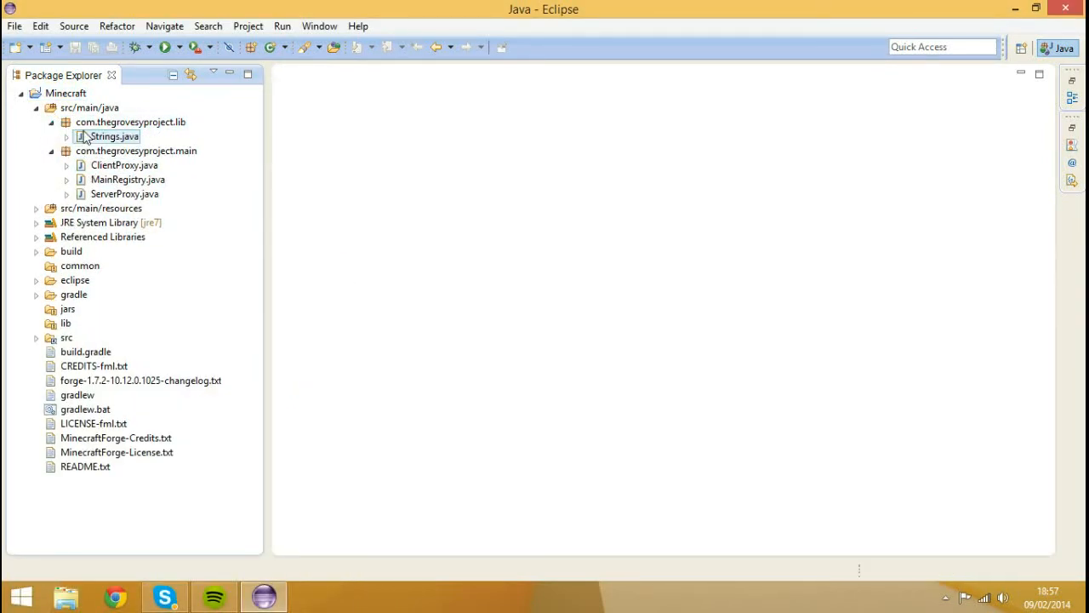
left_click(51, 121)
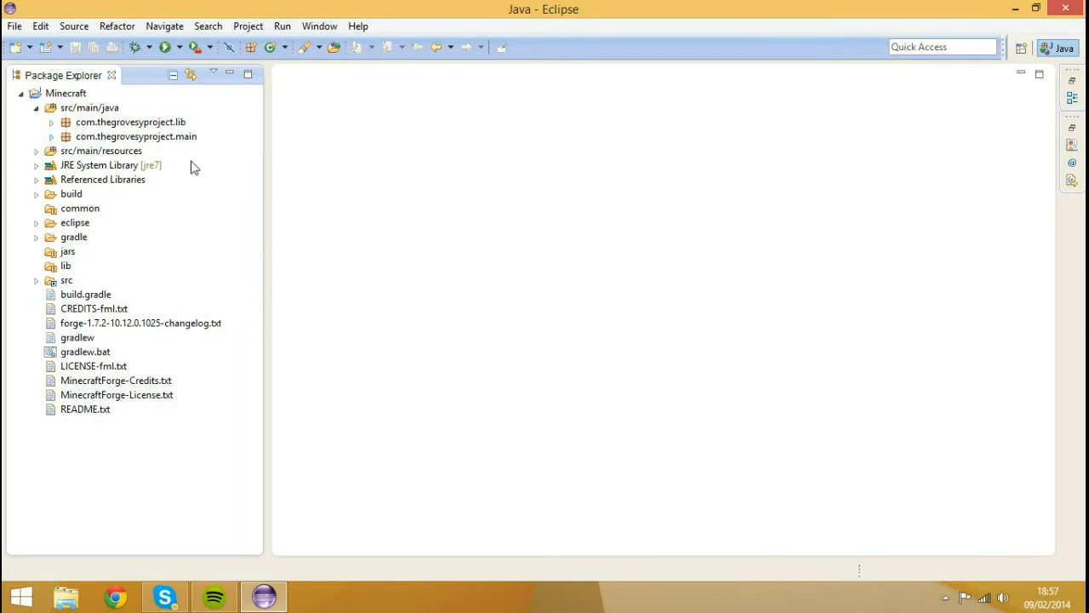
mouse_move(239, 247)
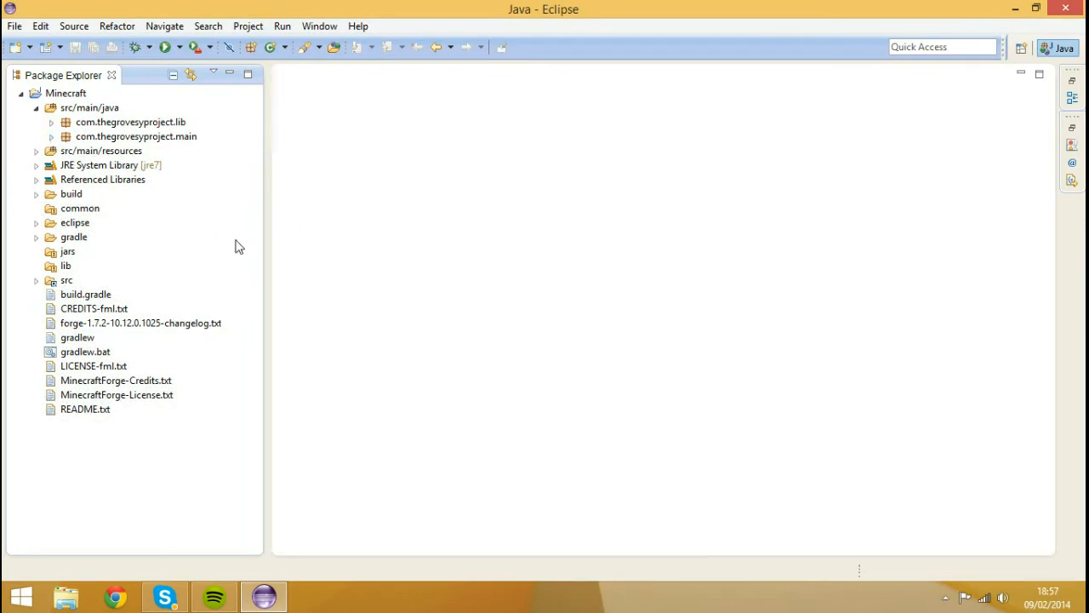
mouse_move(255, 258)
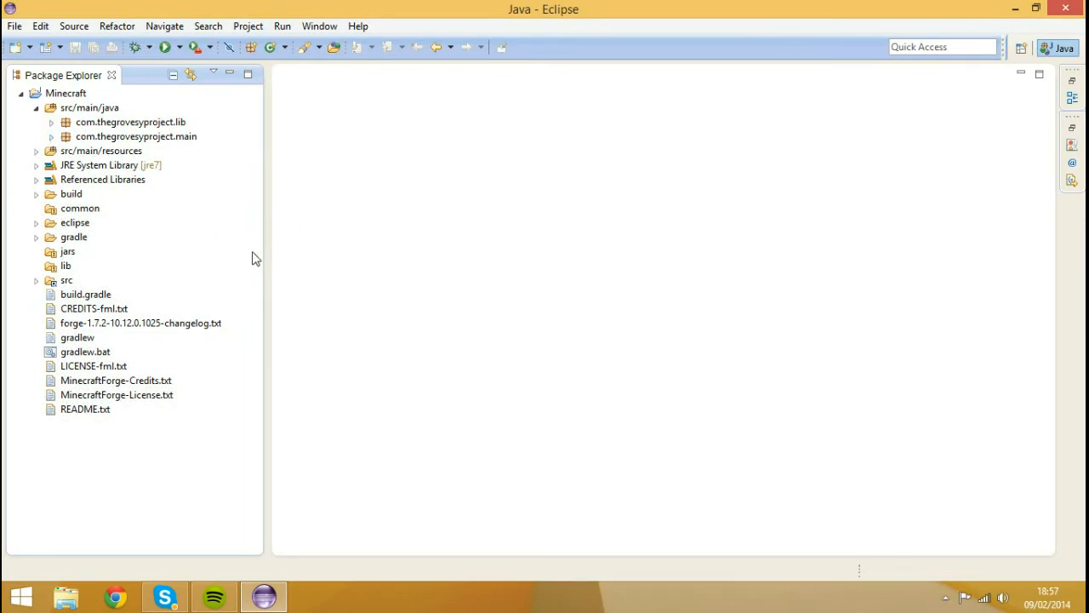